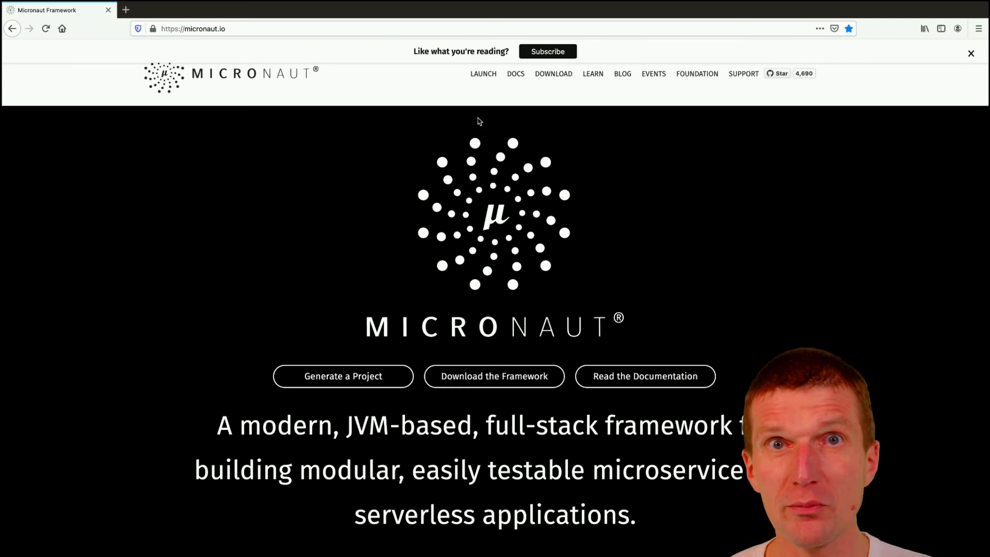
pyautogui.moveTo(483, 74)
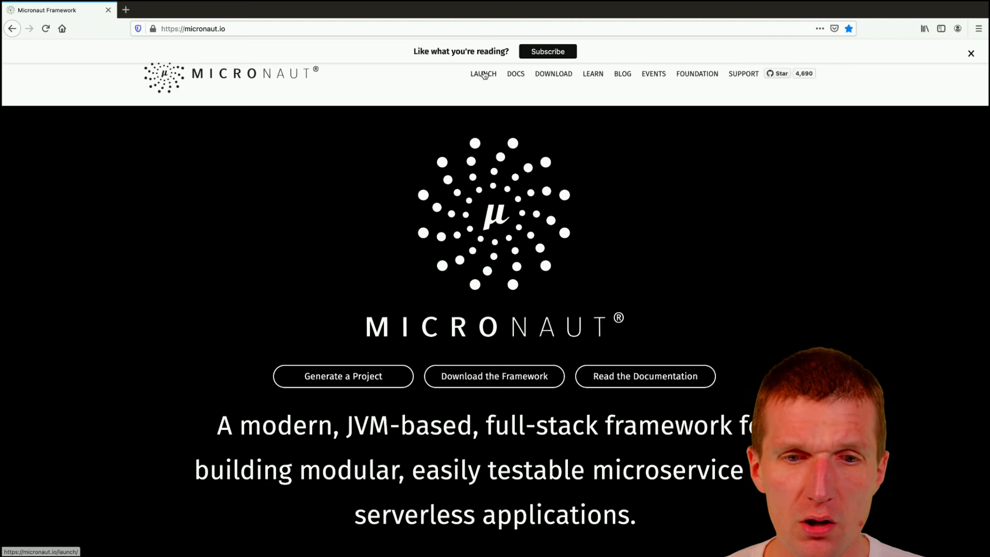
# Step: Go to the Micronaut Launch project generator from the homepage navigation
pyautogui.click(483, 73)
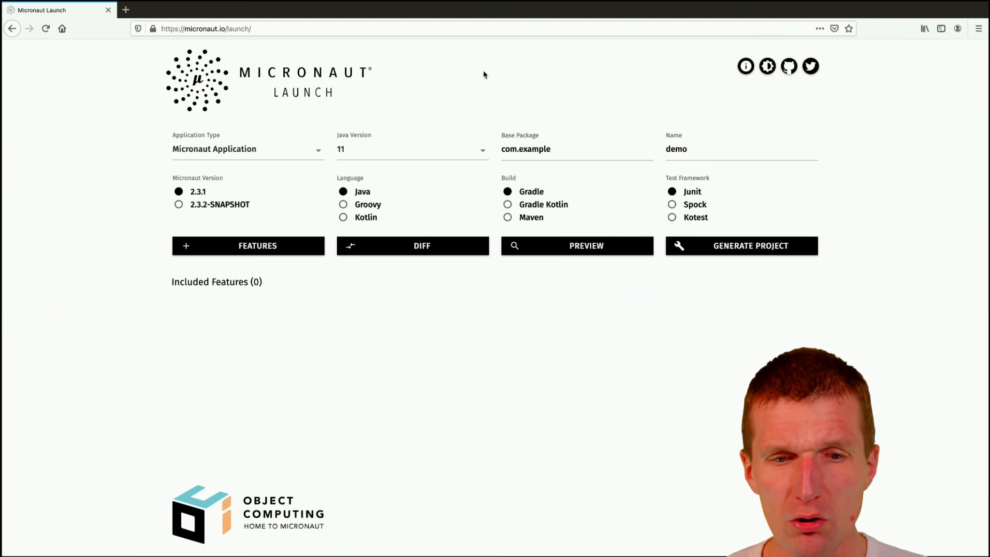
pyautogui.moveTo(354, 199)
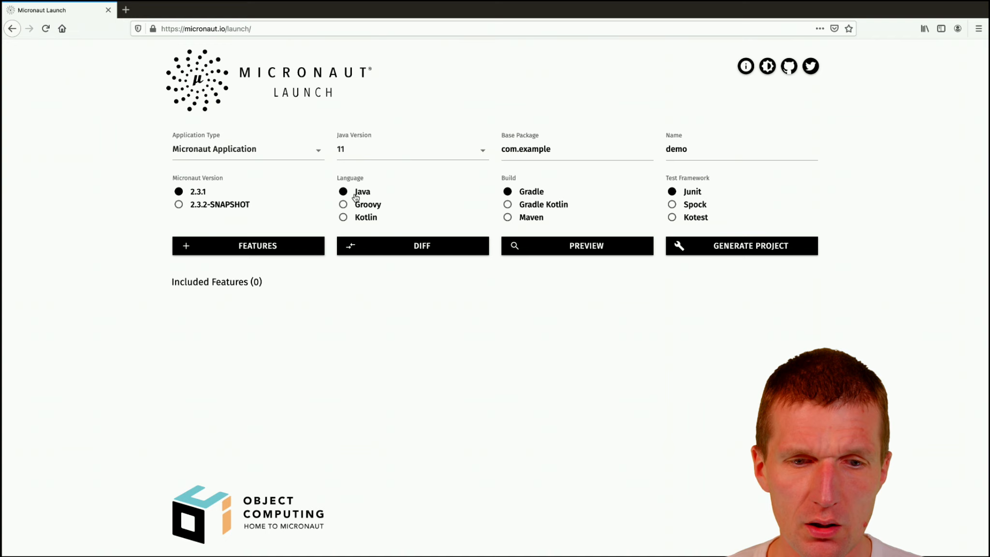
pyautogui.moveTo(323, 209)
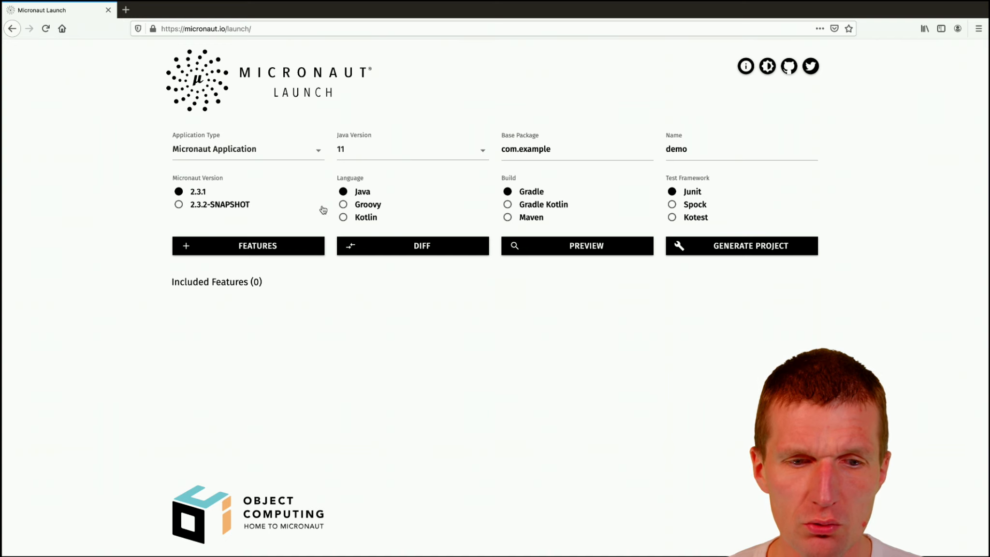
# Step: Search the features list for 'jax' and add the jax-rs feature
pyautogui.click(248, 246)
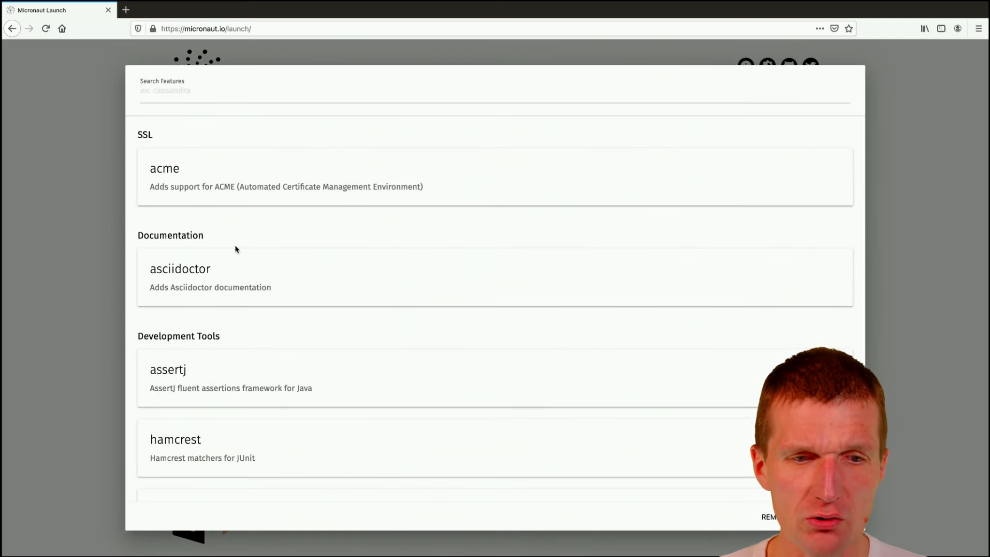
pyautogui.click(441, 90)
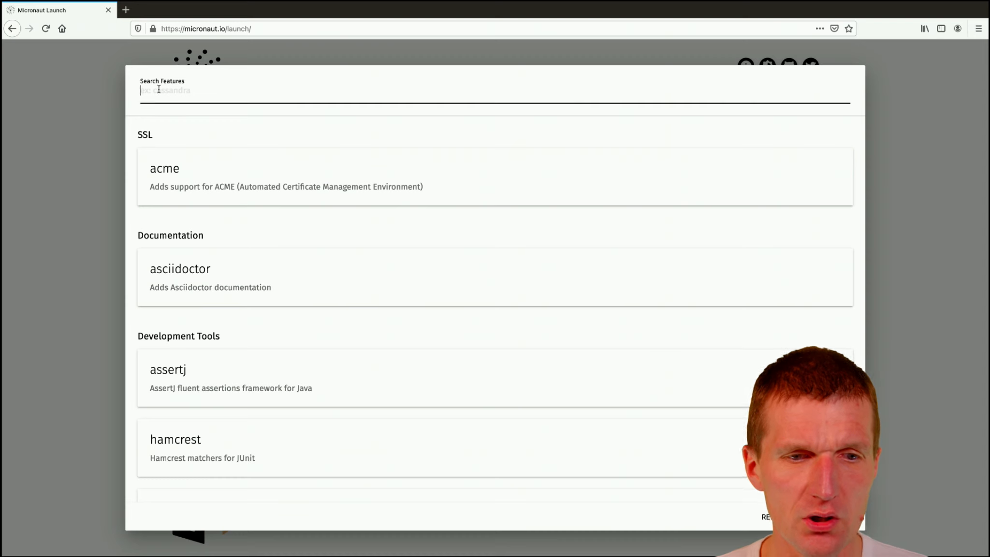
pyautogui.write('jax')
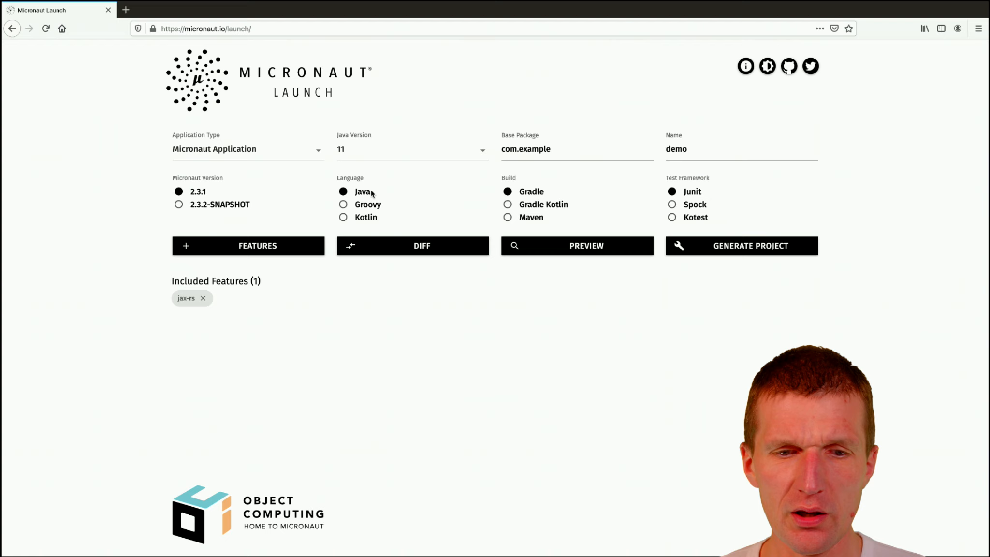
pyautogui.moveTo(528, 236)
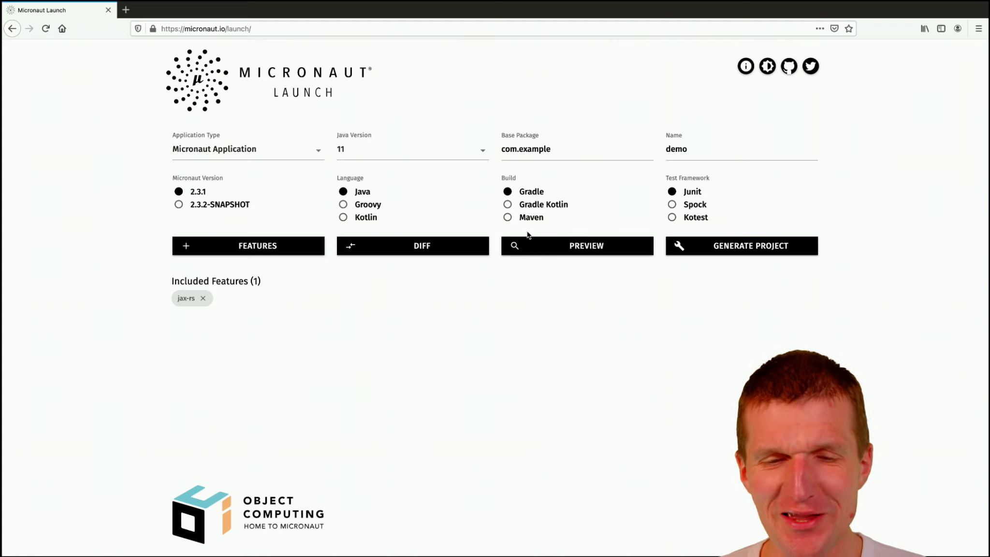
# Step: Switch the build tool to Maven
pyautogui.click(506, 216)
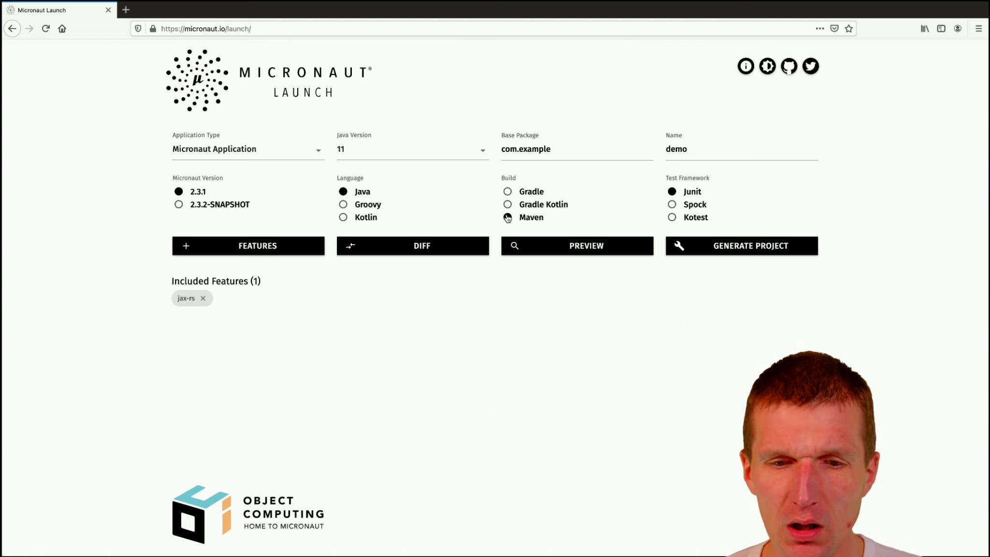
pyautogui.click(507, 218)
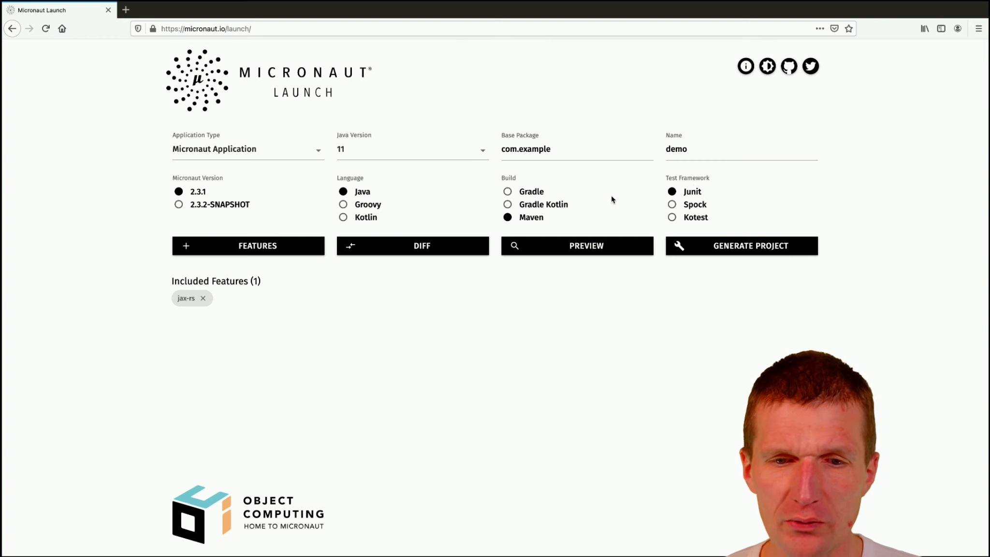
# Step: Replace the base package with live.airhacks and name the project poc
pyautogui.doubleClick(525, 149)
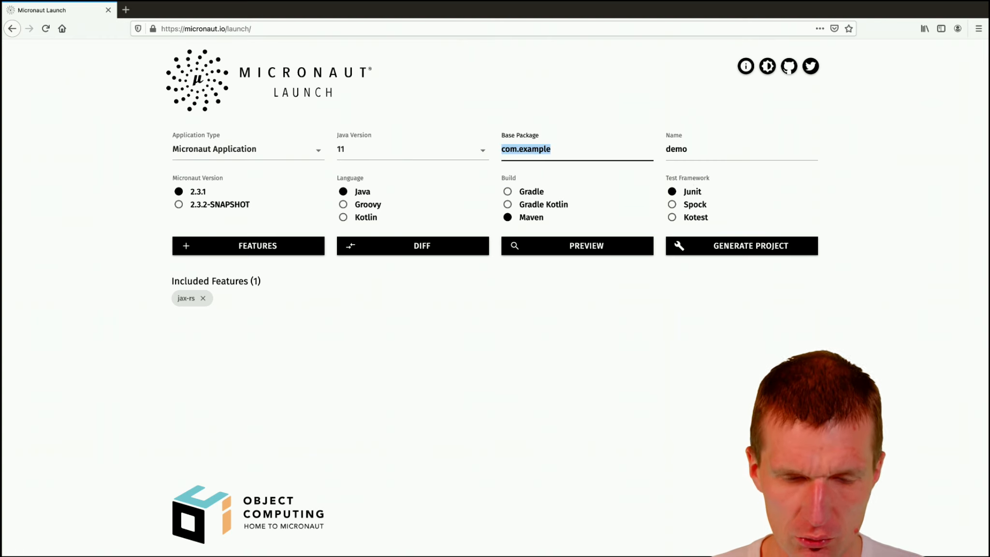
pyautogui.write('live.p')
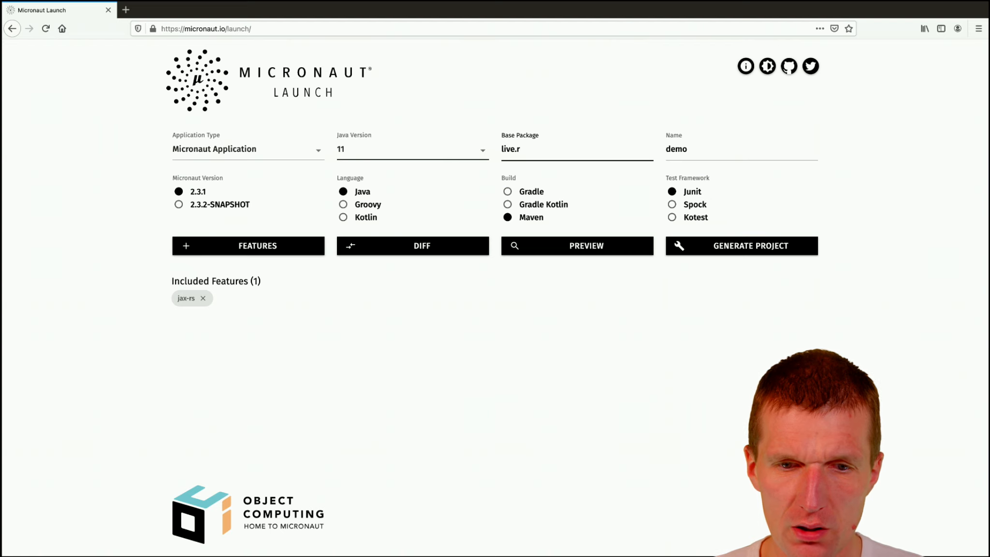
pyautogui.write('airhacks')
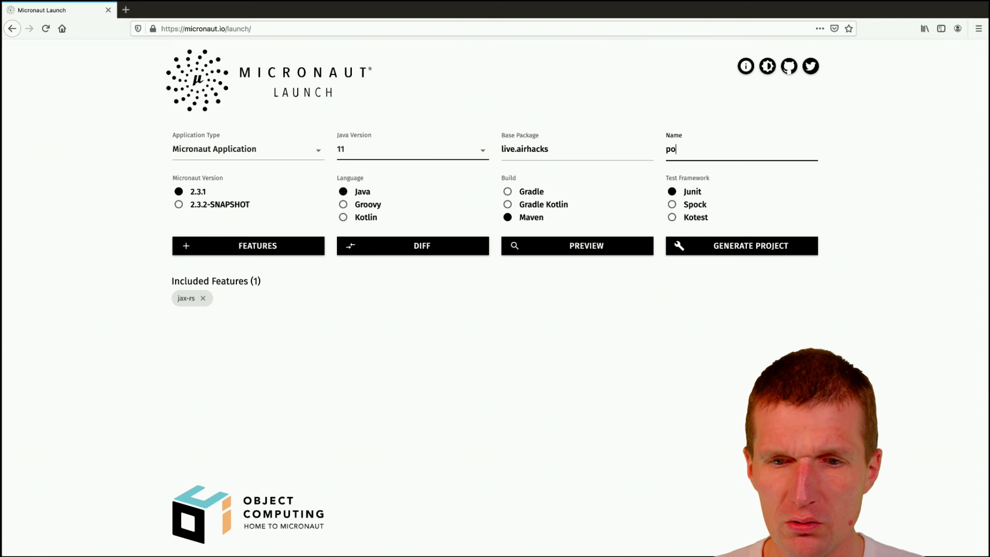
pyautogui.write('c')
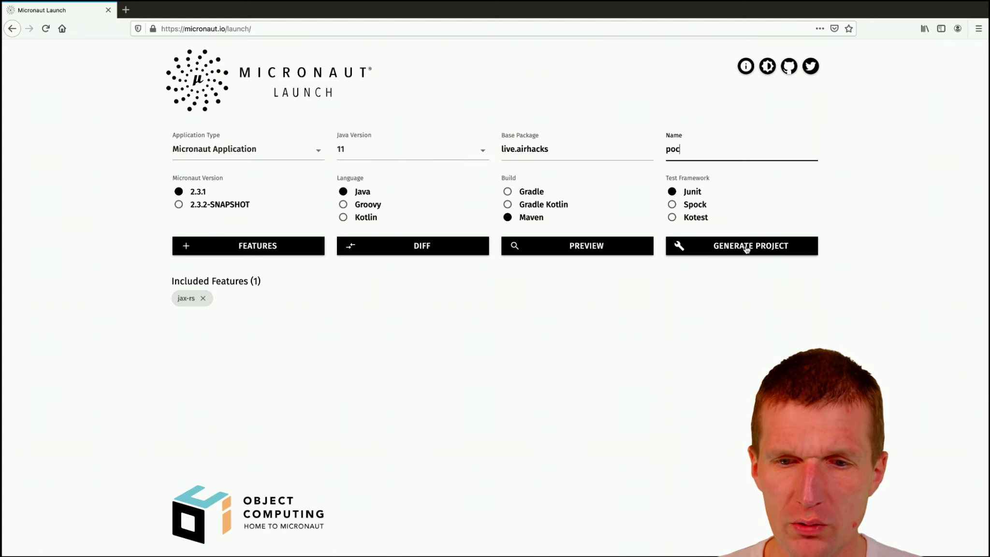
# Step: Generate the project and save it to disk as poc.zip
pyautogui.click(742, 246)
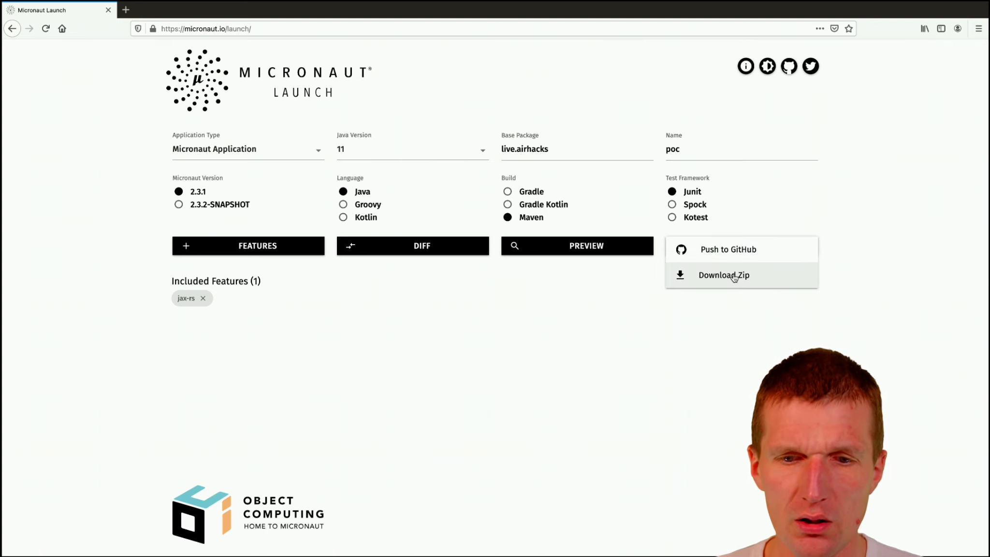
pyautogui.click(723, 275)
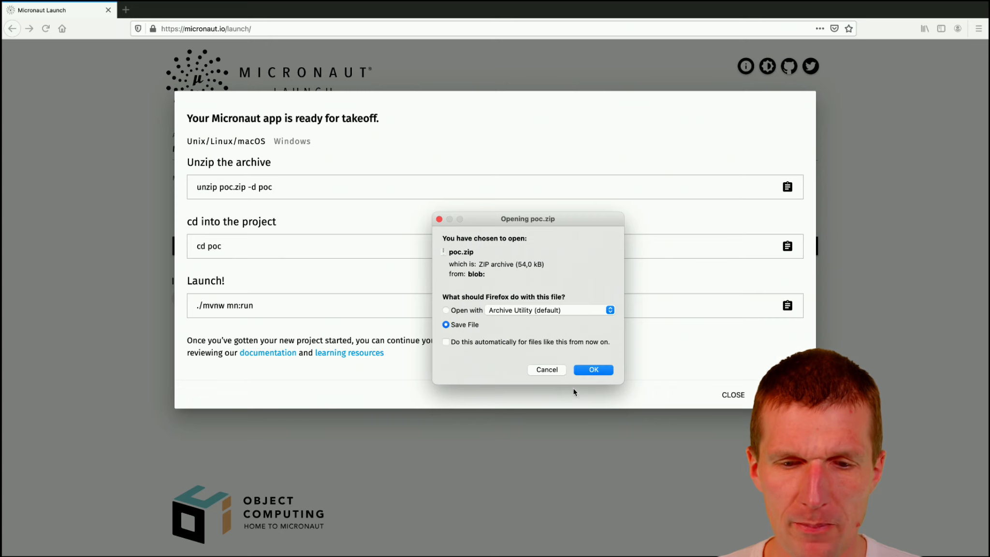
pyautogui.click(593, 369)
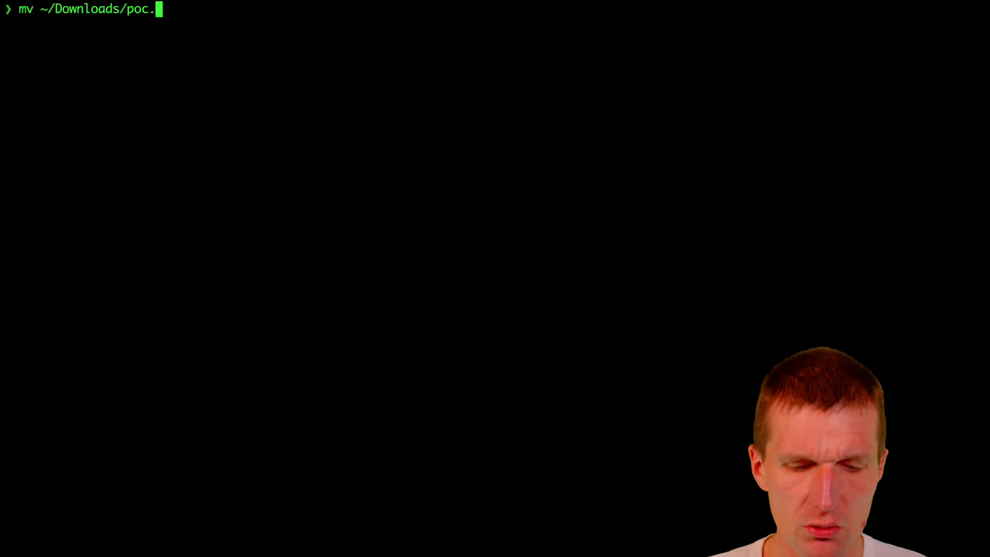
# Step: Move poc.zip into the workspace, unzip it into a poc folder and launch VS Code there
pyautogui.press('Return')
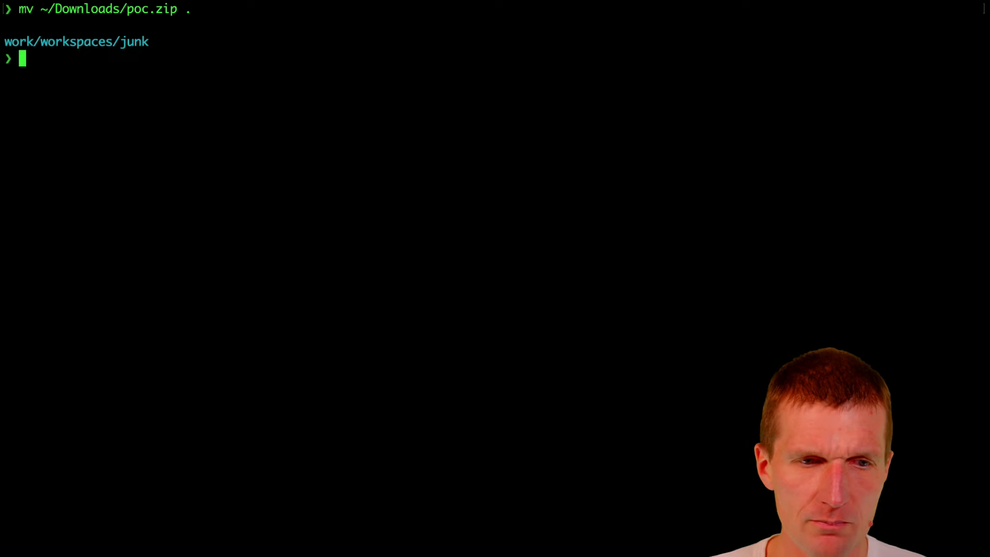
pyautogui.write('un')
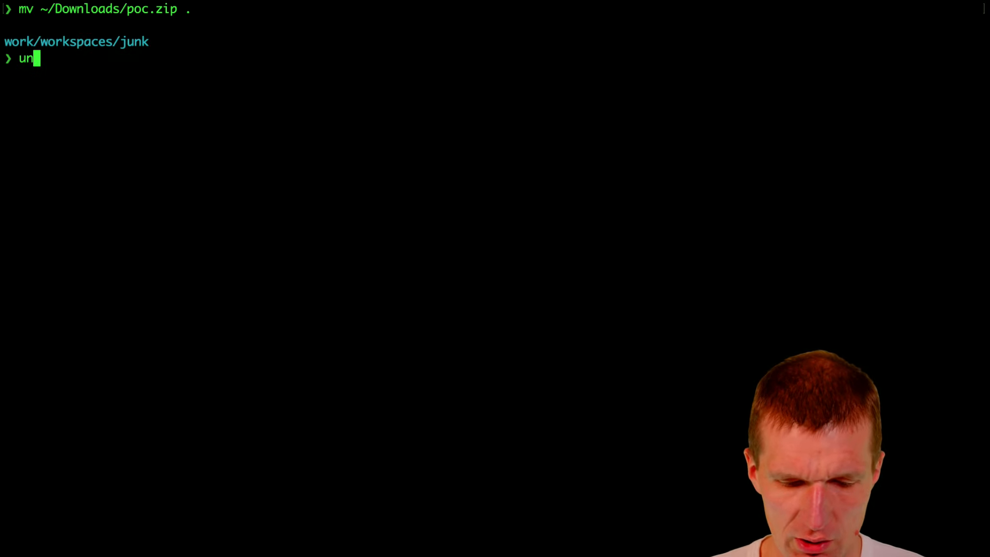
pyautogui.write('zip')
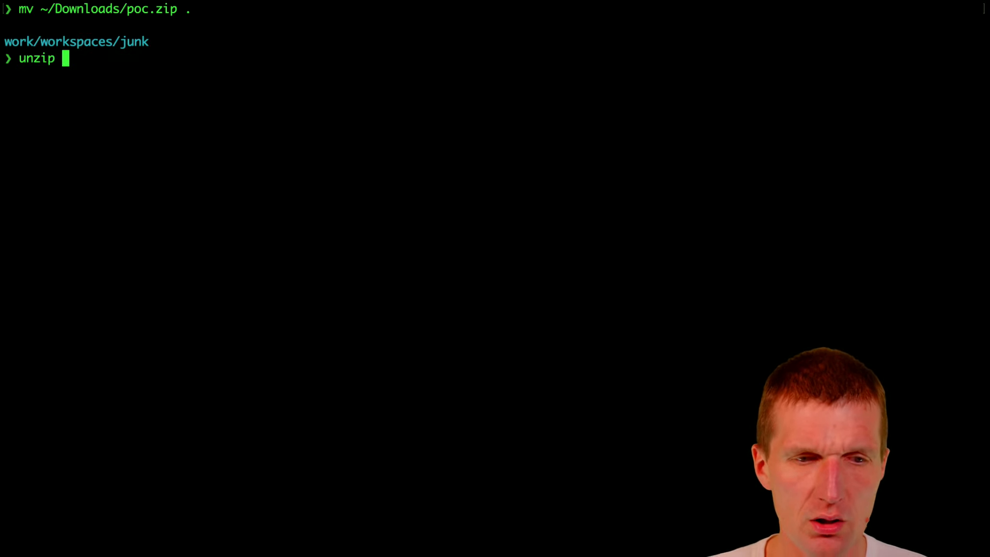
pyautogui.write('poc.')
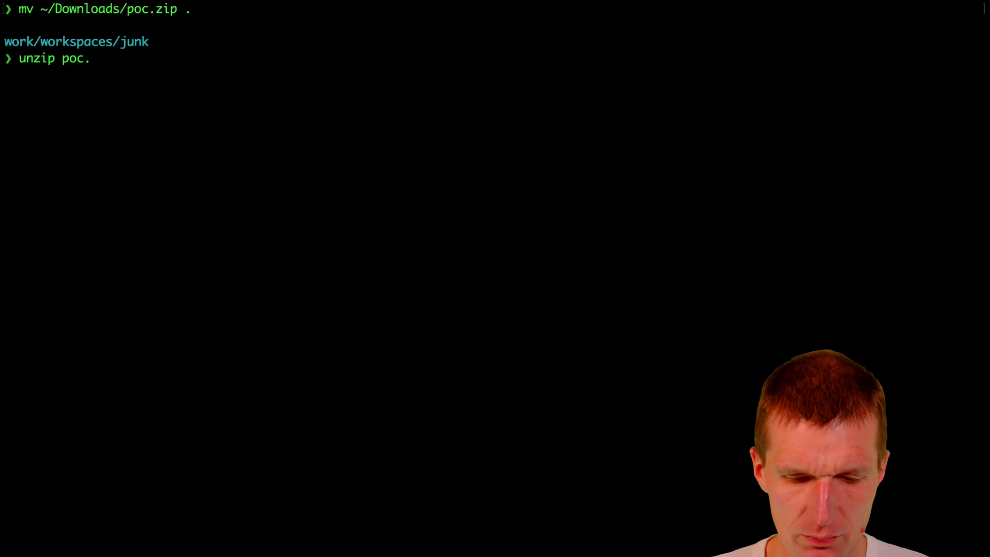
pyautogui.write('zip -d po')
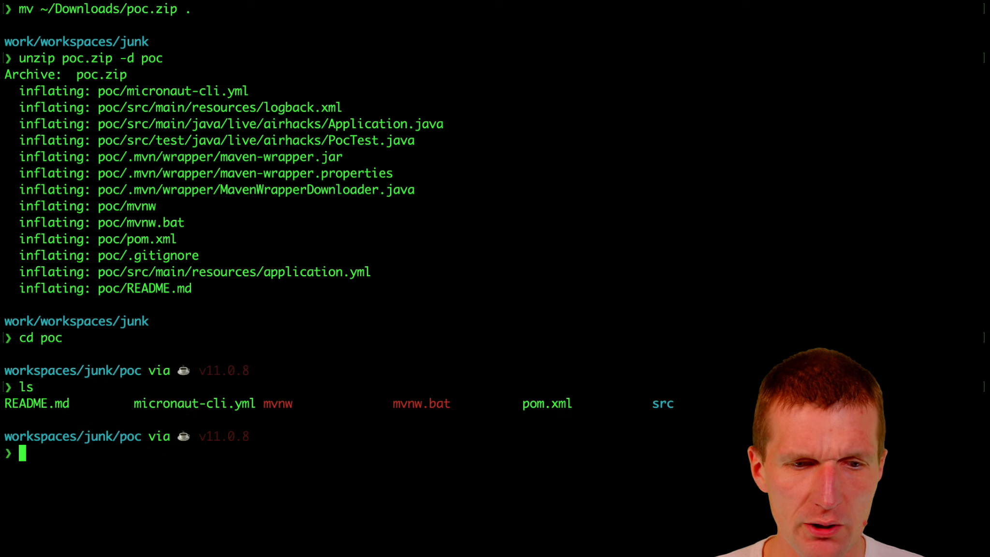
pyautogui.write('code -n')
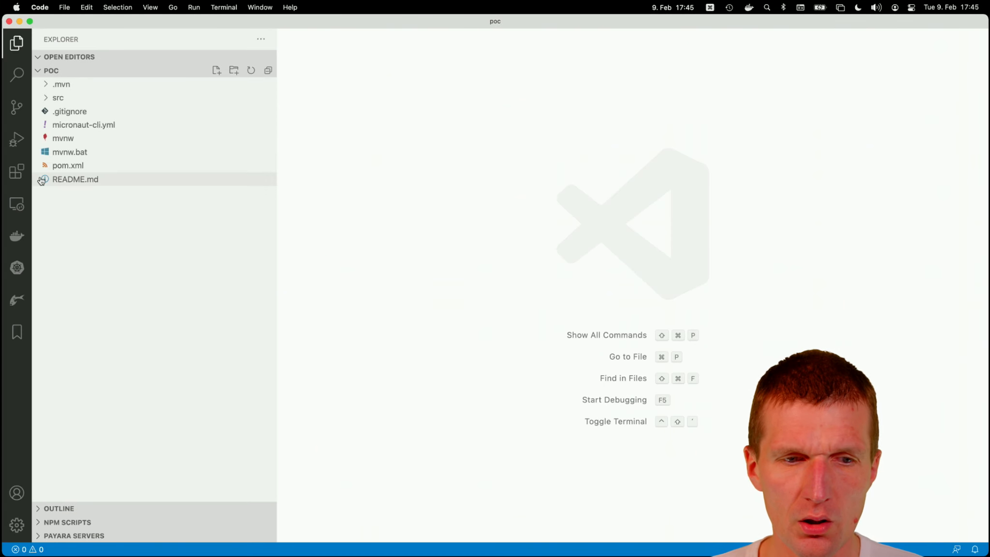
# Step: Review pom.xml from its dependencies down to the maven-compiler-plugin annotation processors
pyautogui.click(68, 165)
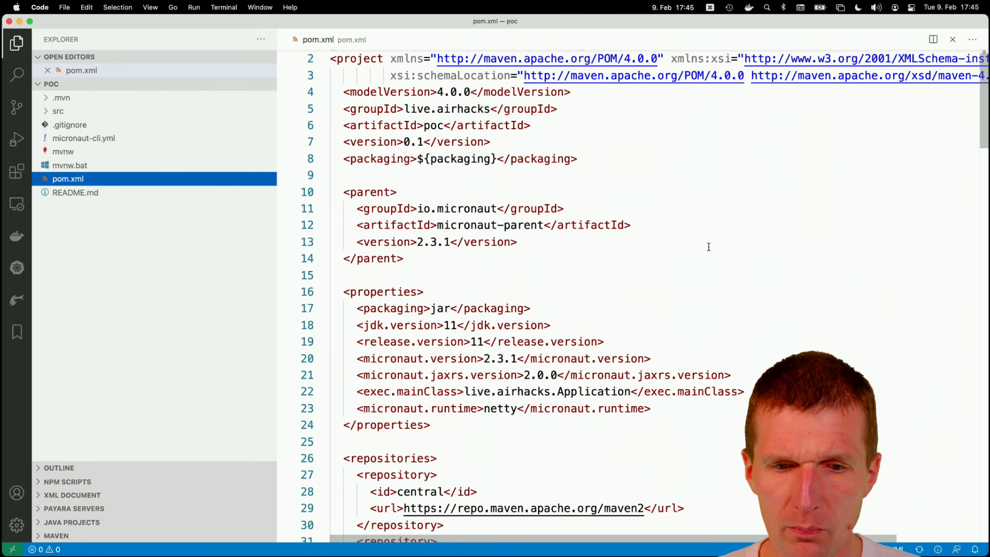
pyautogui.scroll(-3)
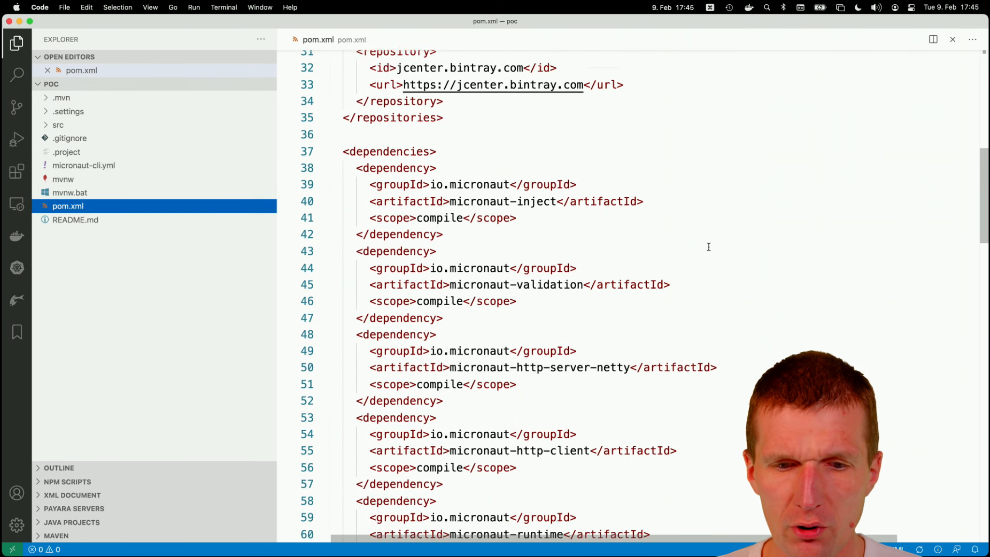
pyautogui.scroll(-3)
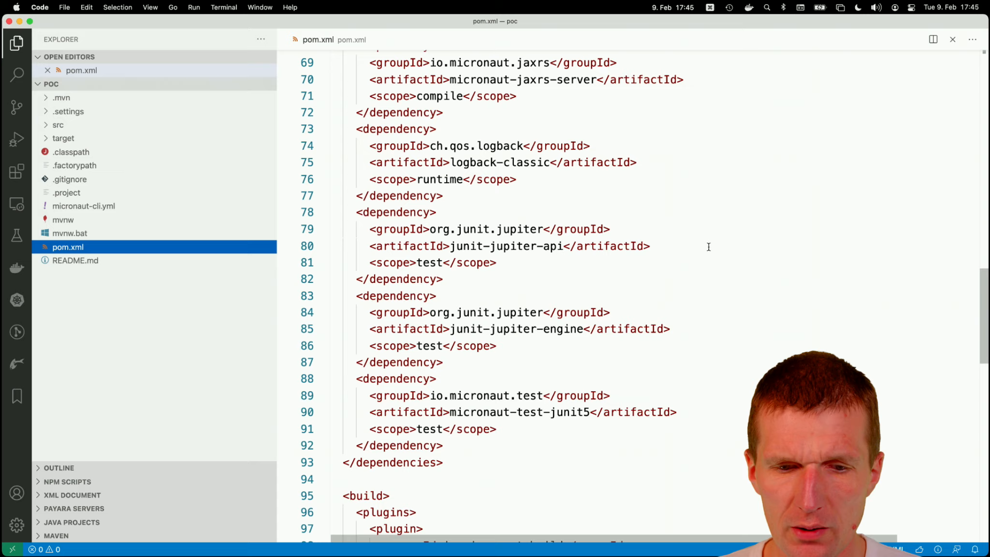
pyautogui.scroll(-3)
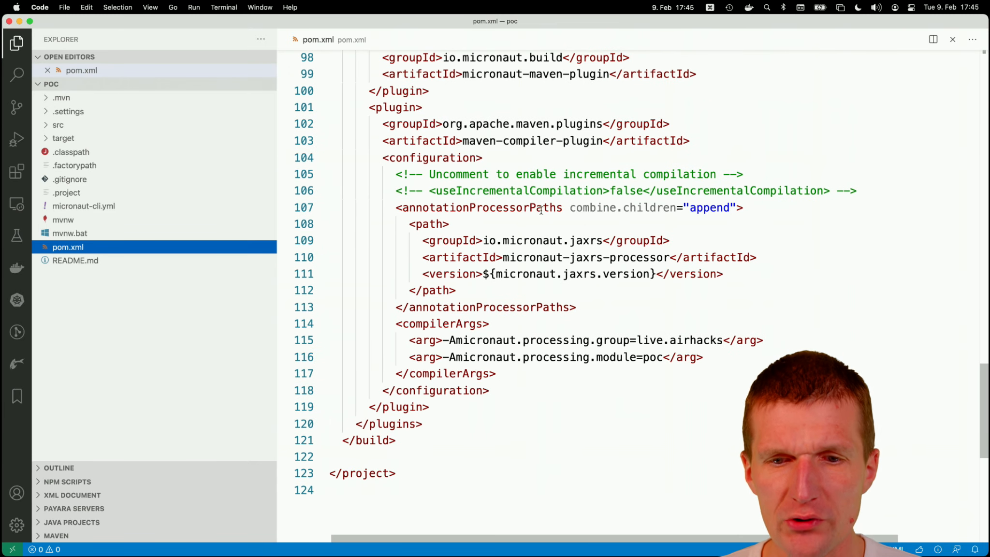
pyautogui.scroll(3)
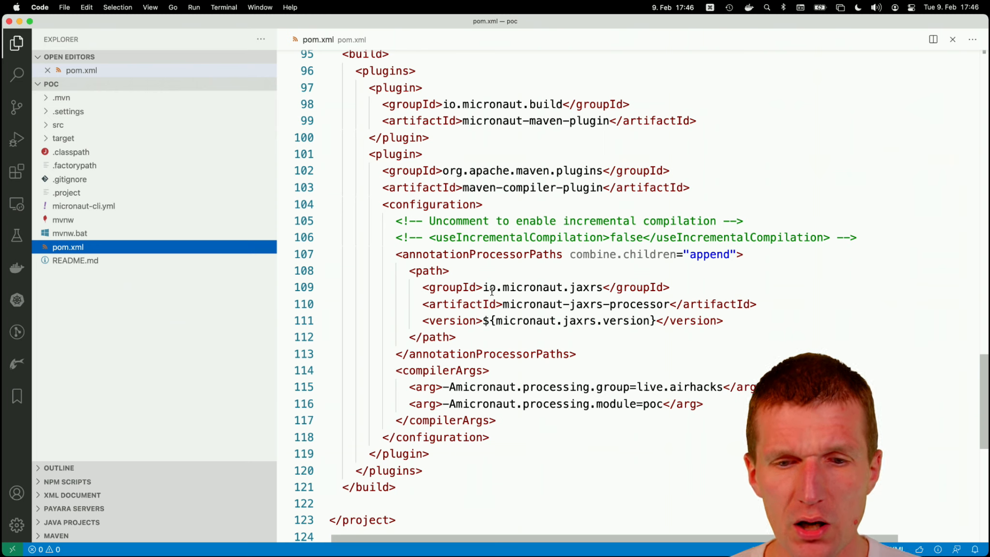
# Step: Check the javax.annotation-api dependency near the top of pom.xml and expand the src folder
pyautogui.scroll(3)
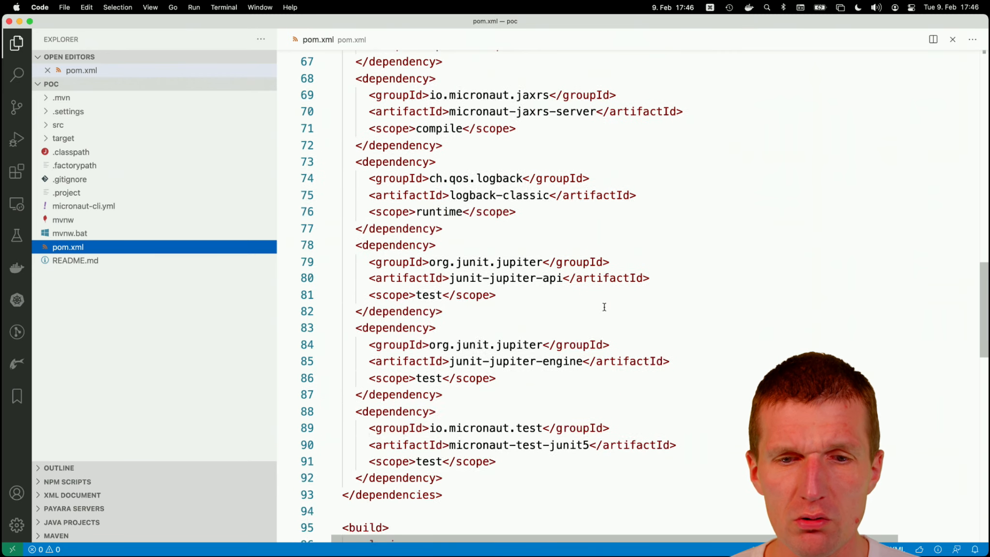
pyautogui.scroll(3)
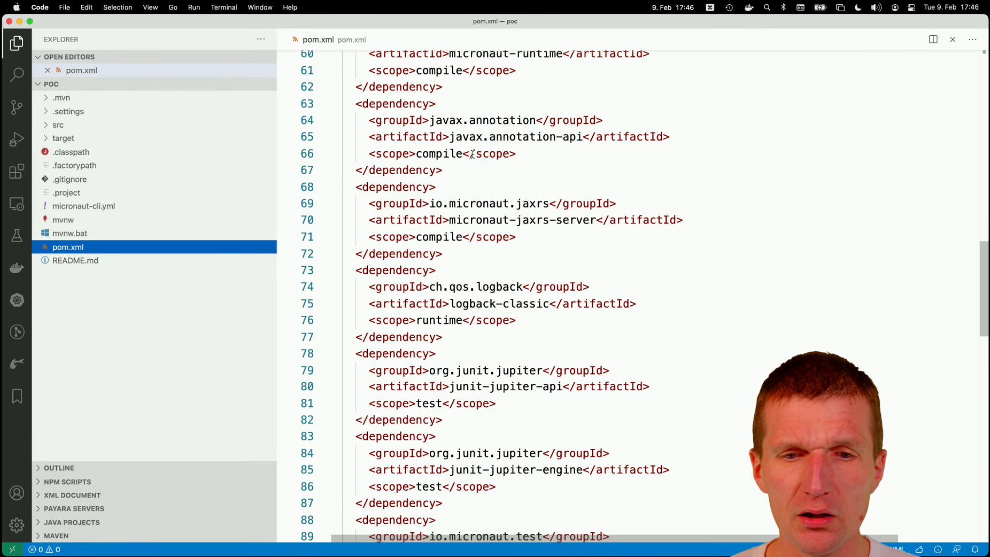
pyautogui.doubleClick(511, 137)
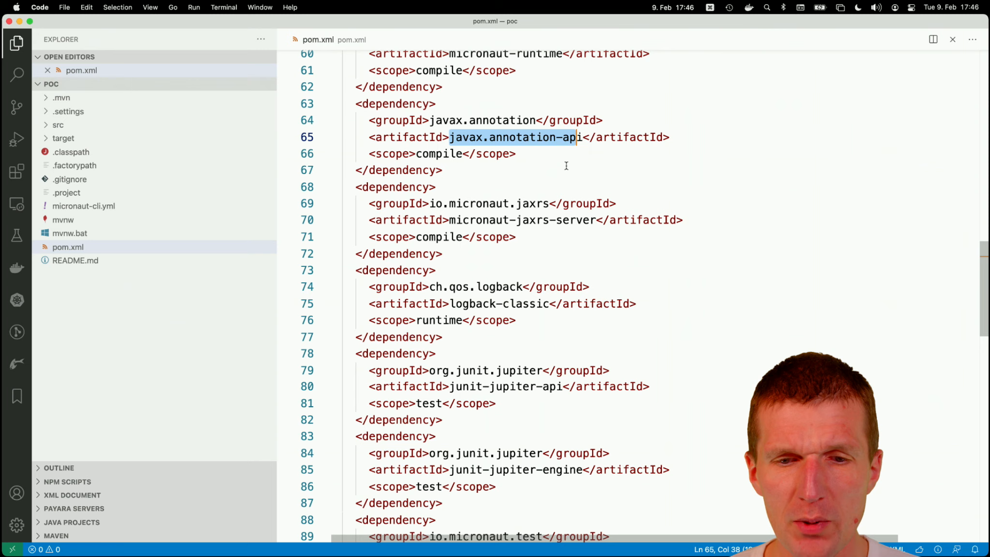
pyautogui.scroll(-3)
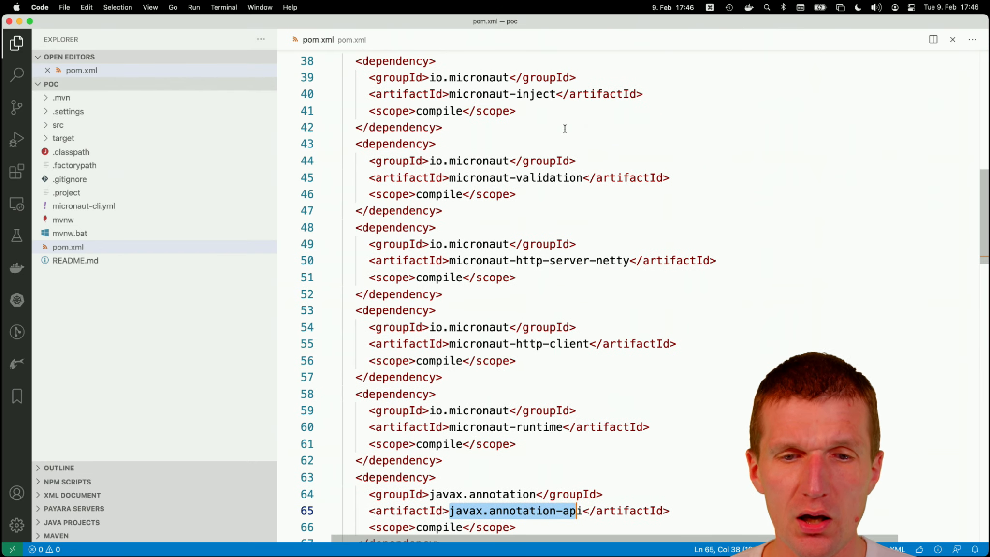
pyautogui.scroll(3)
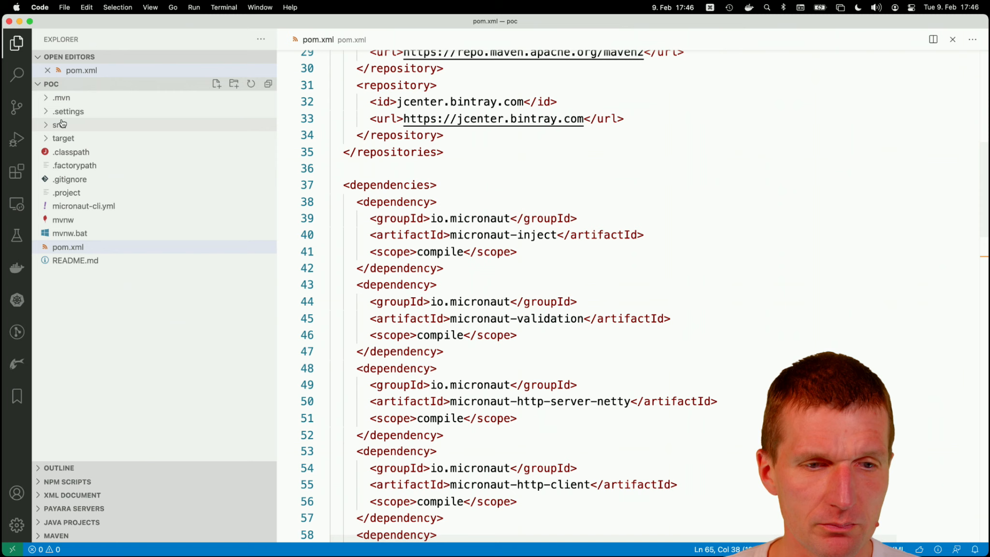
pyautogui.click(63, 124)
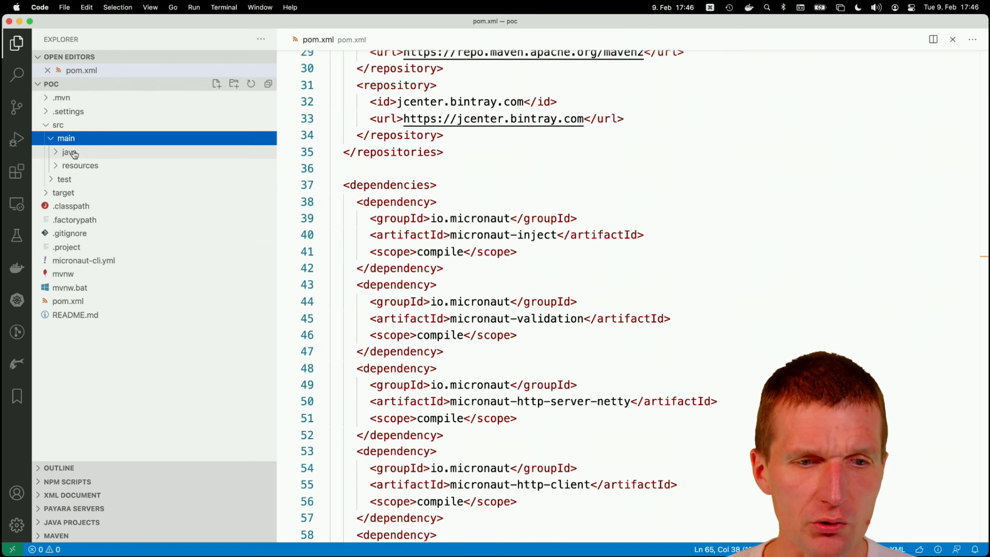
# Step: Expand the live.airhacks package and view the generated Application.java
pyautogui.click(69, 152)
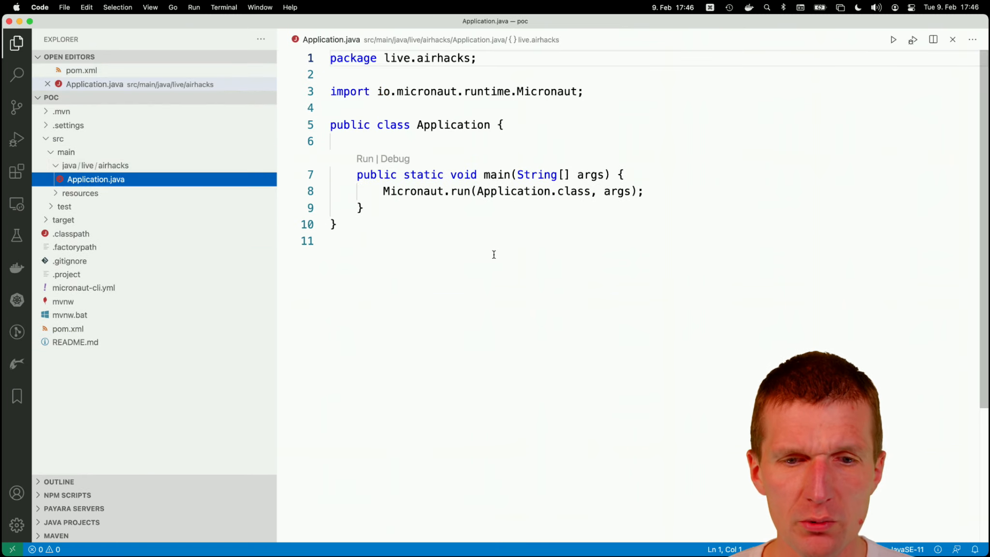
pyautogui.click(429, 192)
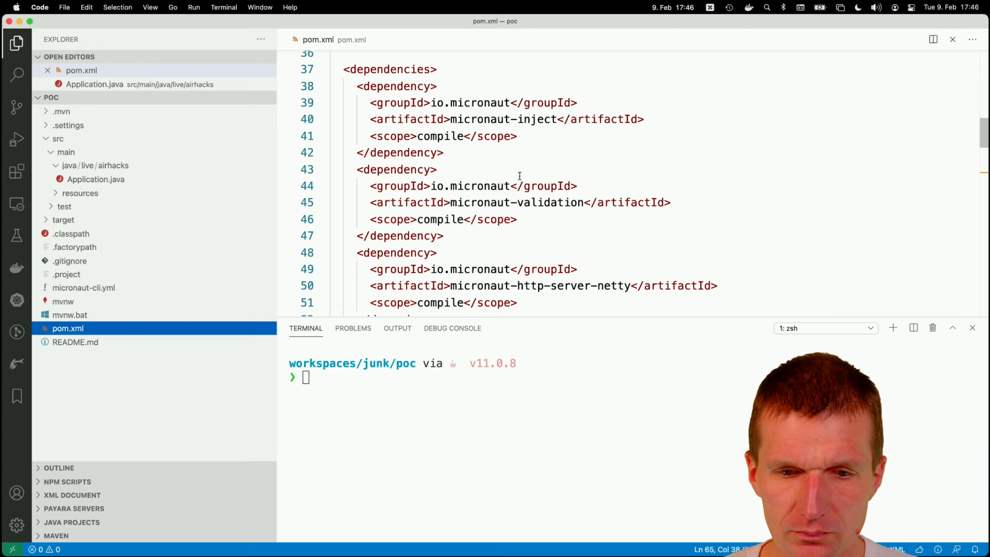
pyautogui.scroll(3)
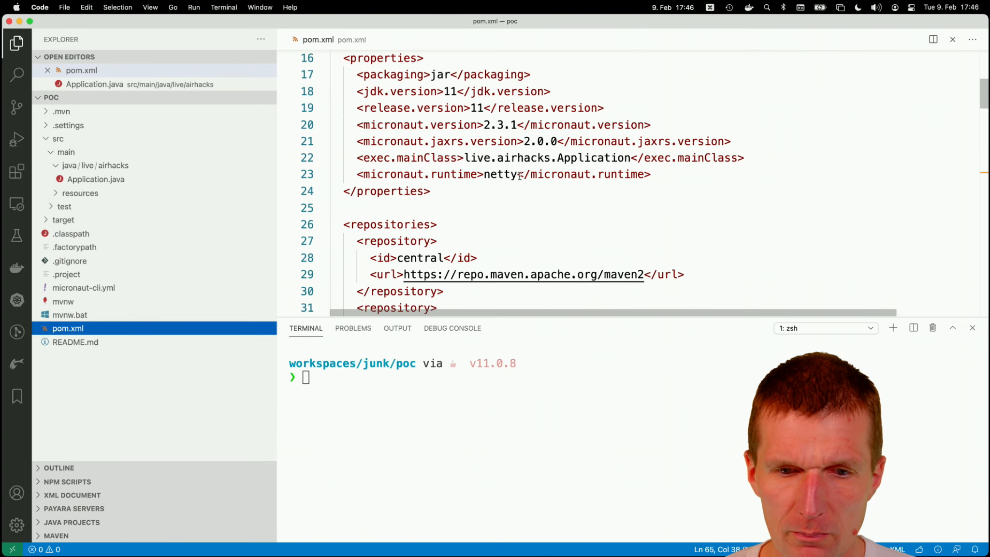
pyautogui.moveTo(462, 157)
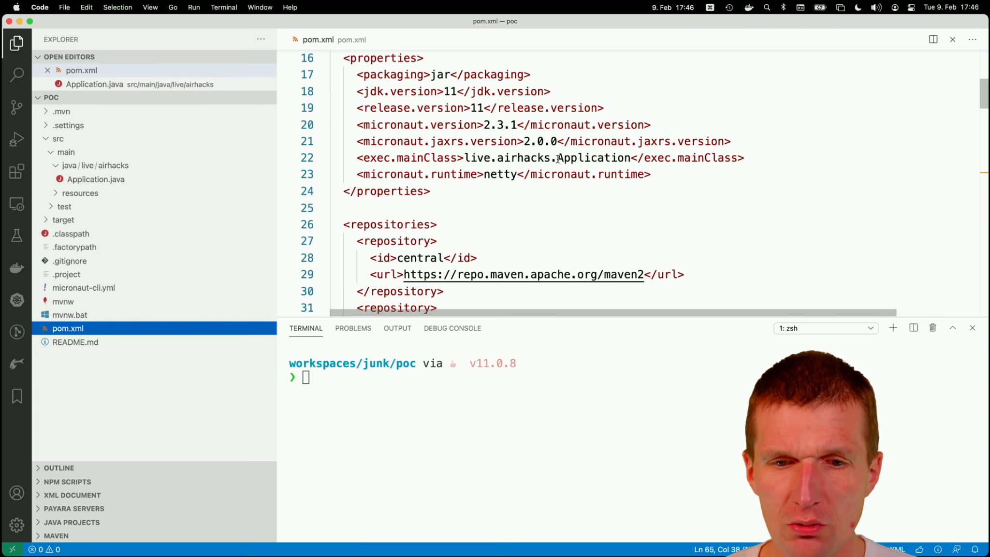
# Step: Change pom.xml's exec.mainClass to live.airhacks.JAXRSApplication and select Application.java for renaming
pyautogui.write('JA')
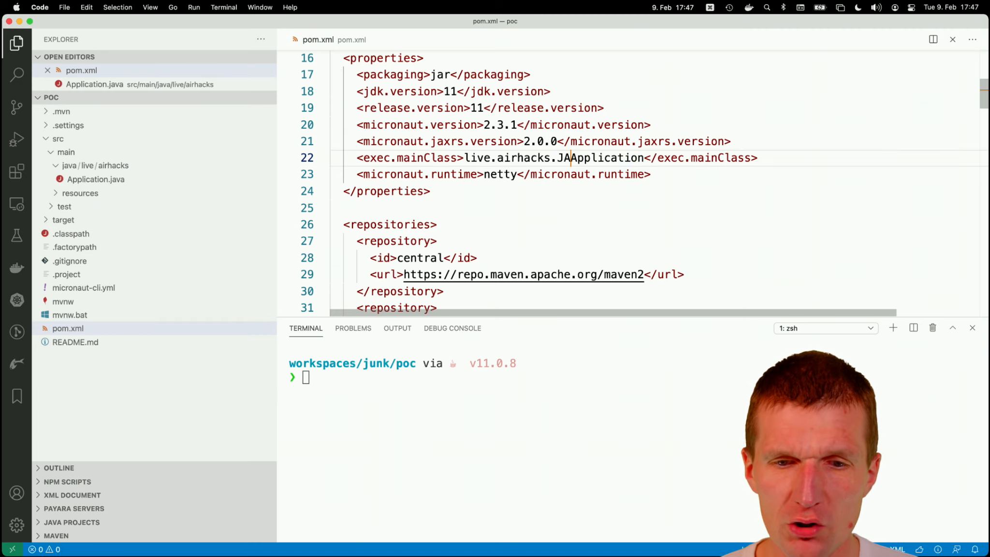
pyautogui.write('XRS')
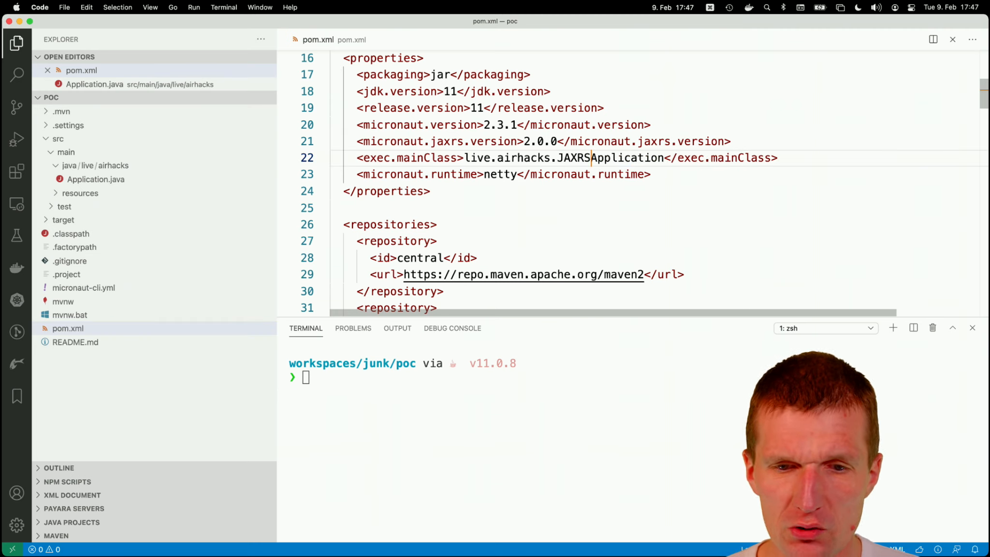
pyautogui.doubleClick(609, 158)
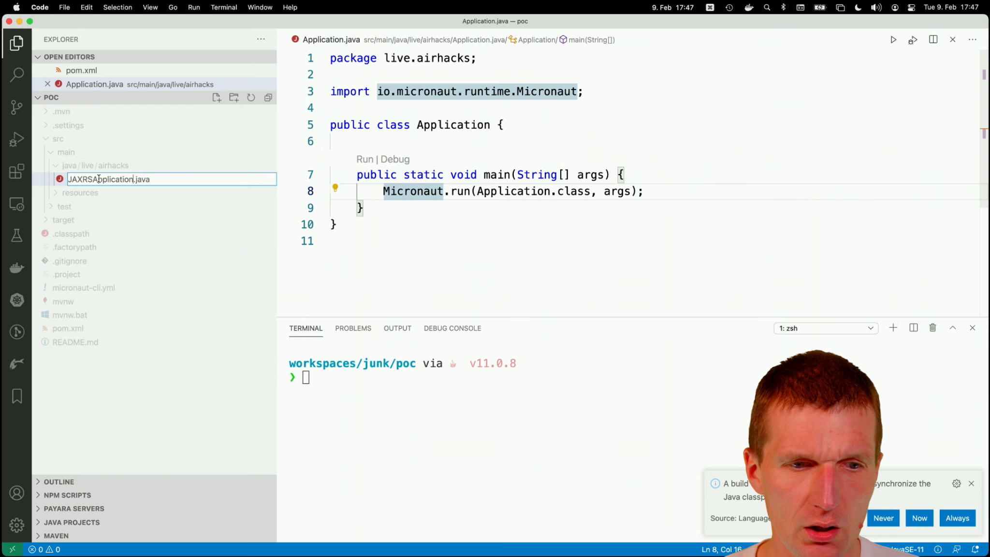
pyautogui.press('Return')
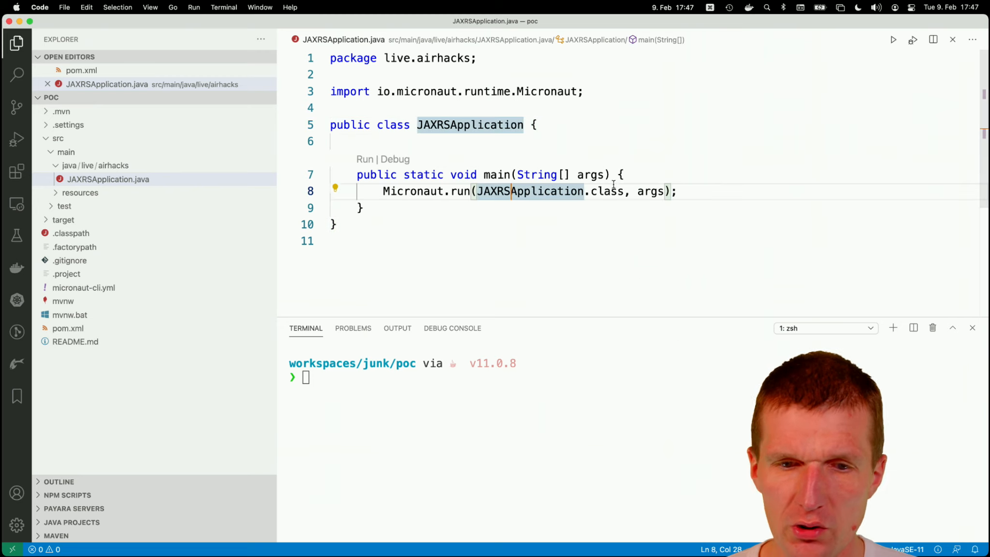
pyautogui.write('extends Application')
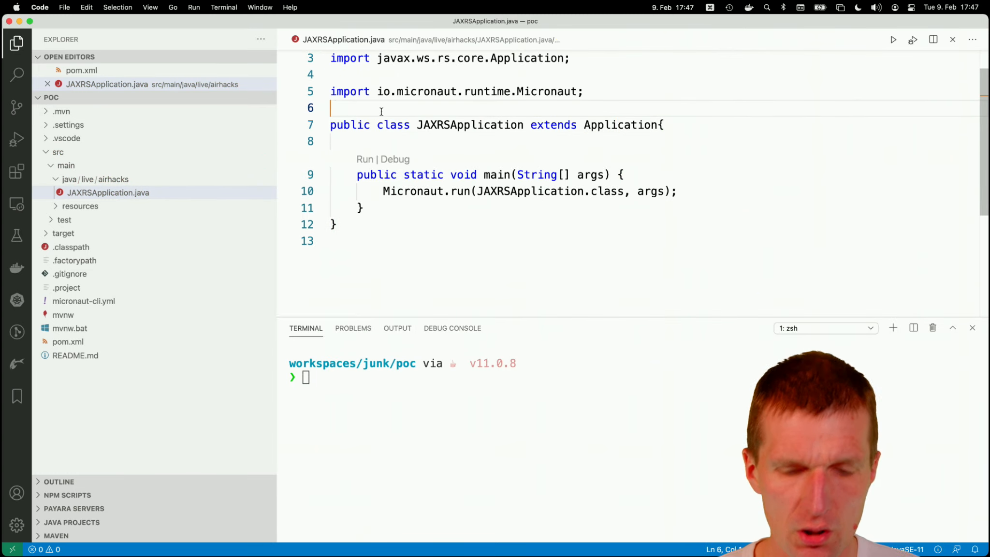
pyautogui.write('@ApplicationPath(')
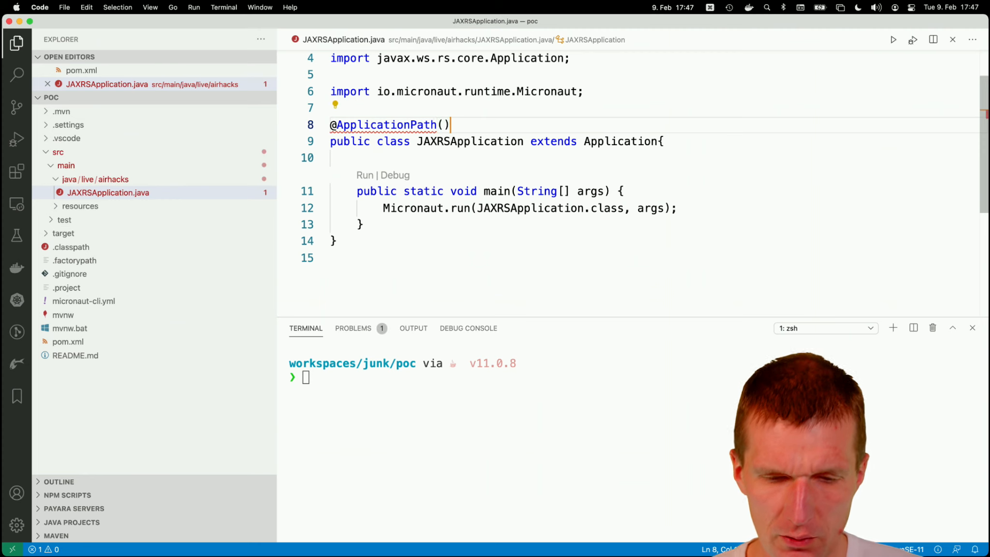
pyautogui.write('"re"')
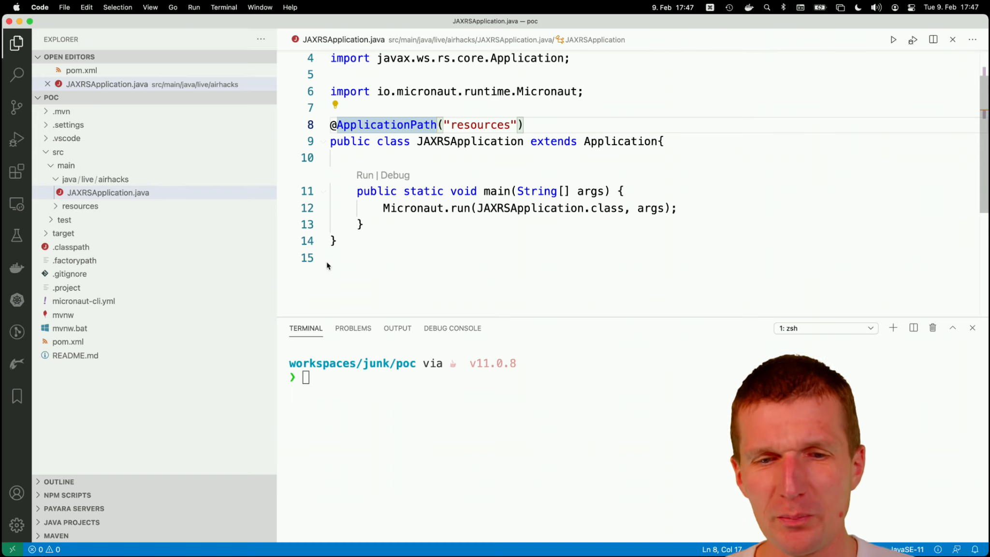
pyautogui.moveTo(454, 162)
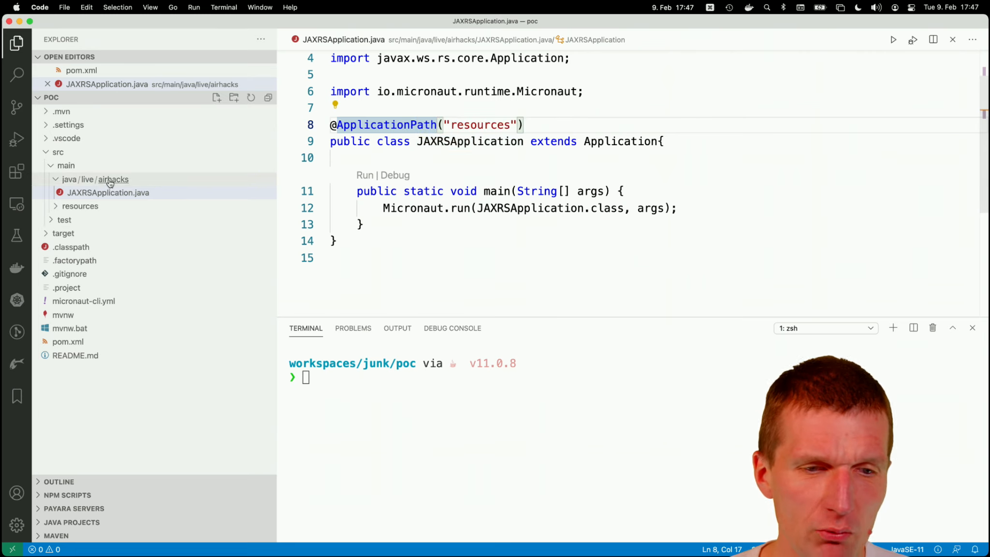
pyautogui.rightClick(112, 179)
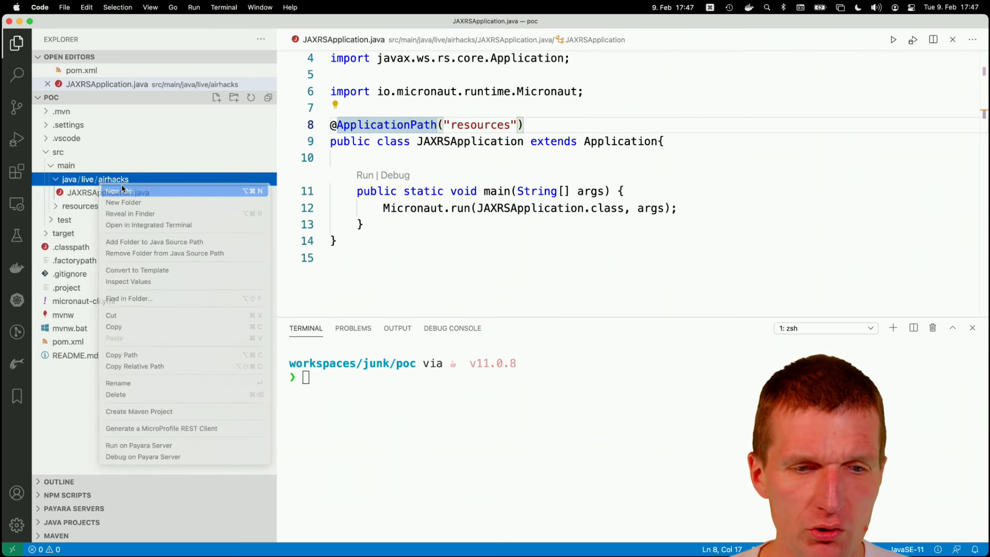
pyautogui.click(122, 190)
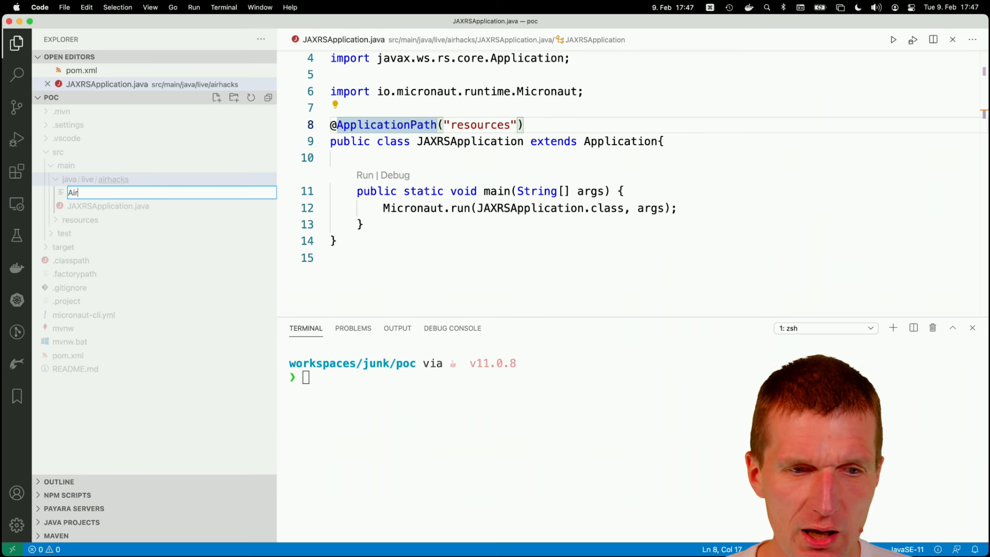
pyautogui.write('hacksResour')
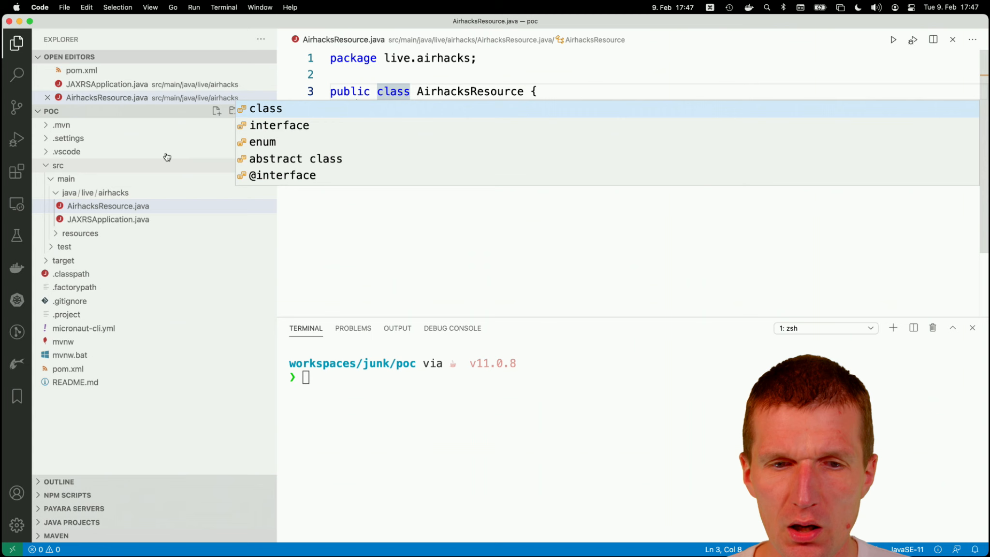
pyautogui.press('Escape')
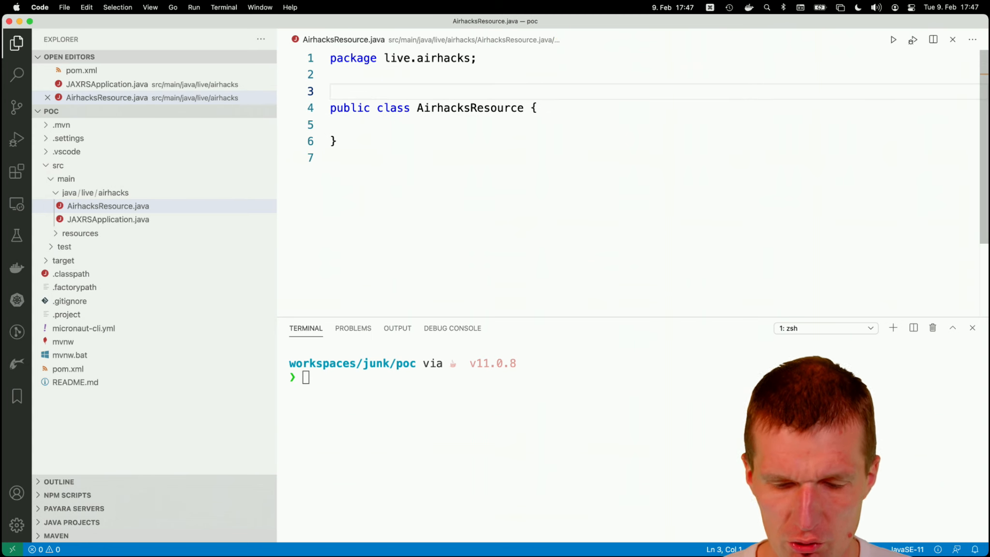
pyautogui.write('@Path("')
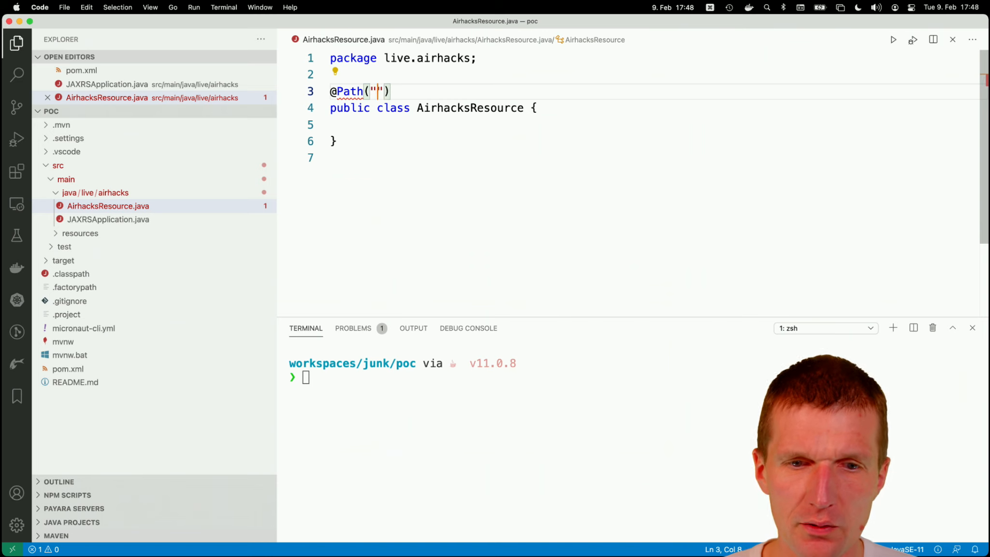
pyautogui.write('airhacks')
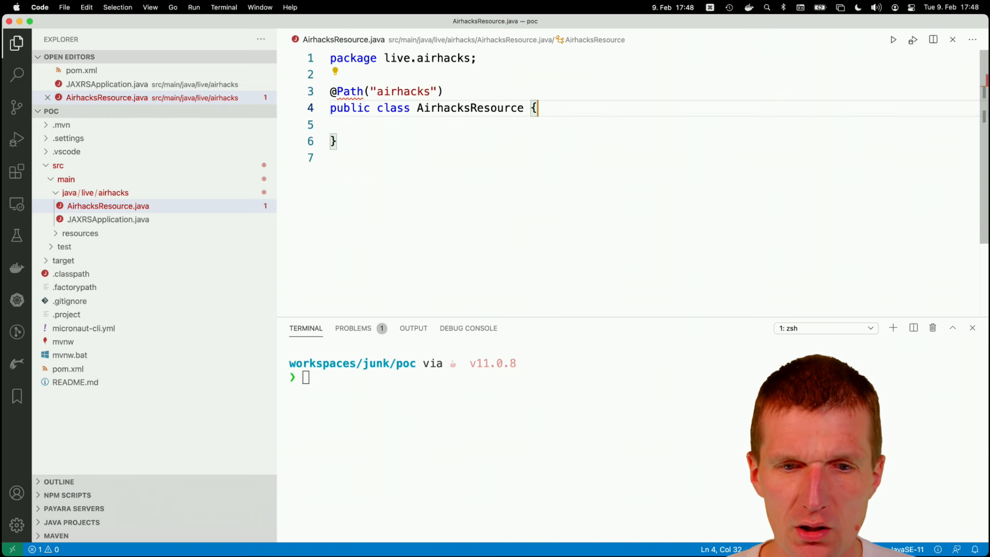
pyautogui.write('public Str')
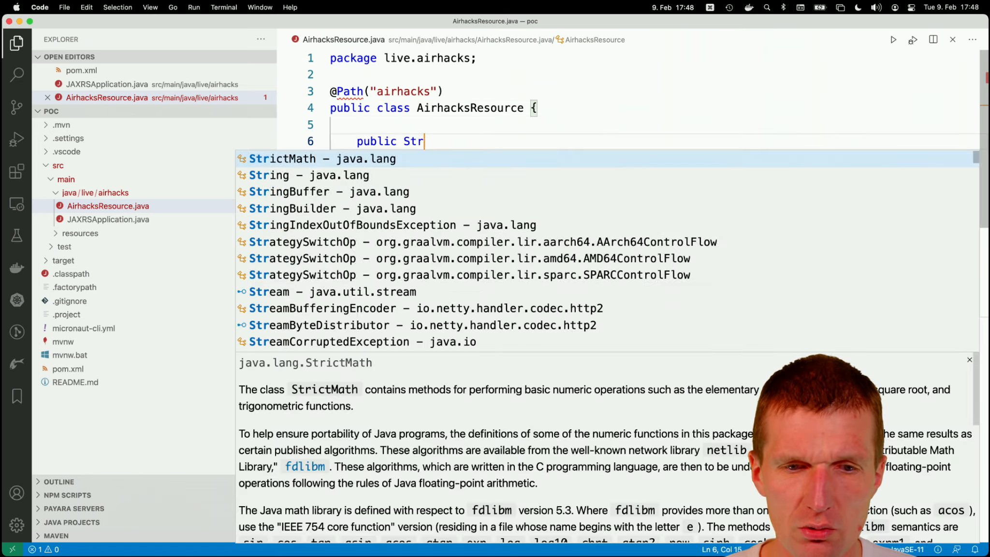
pyautogui.click(285, 175)
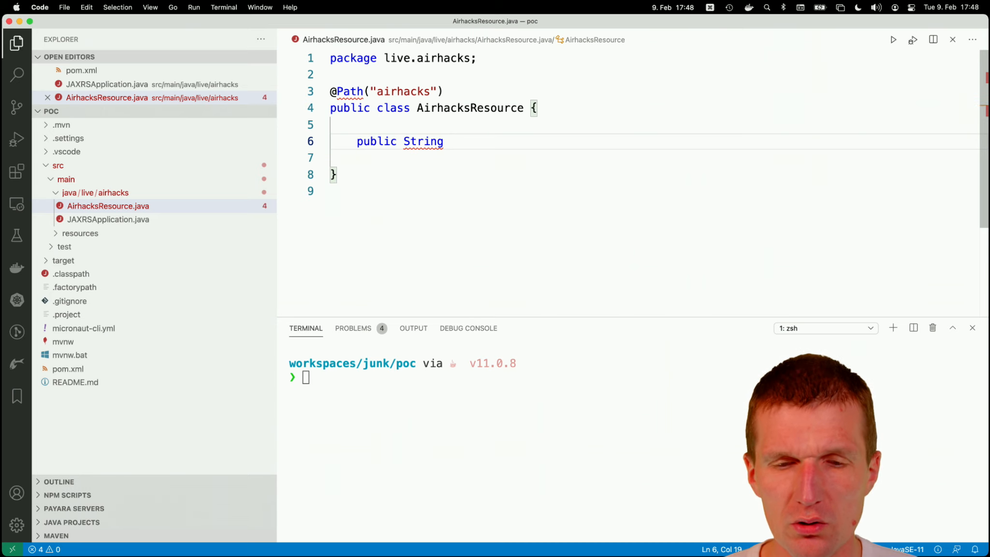
pyautogui.write('workshops() {')
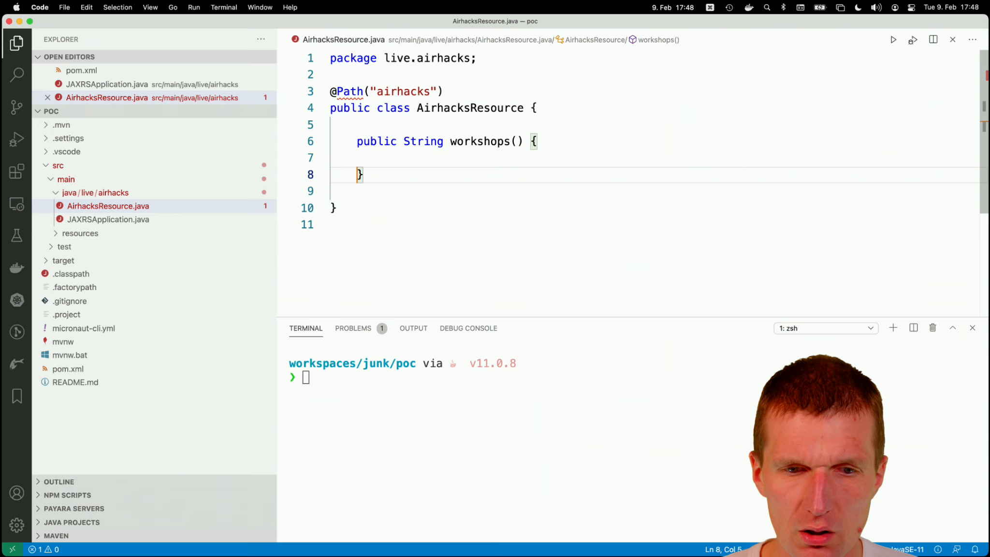
pyautogui.write('return ""')
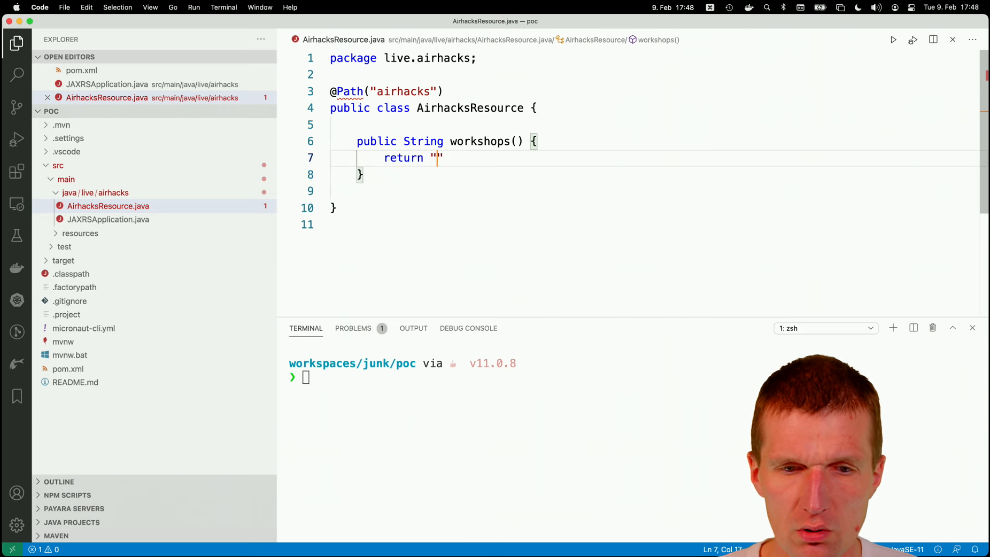
pyautogui.write('java,web.archi')
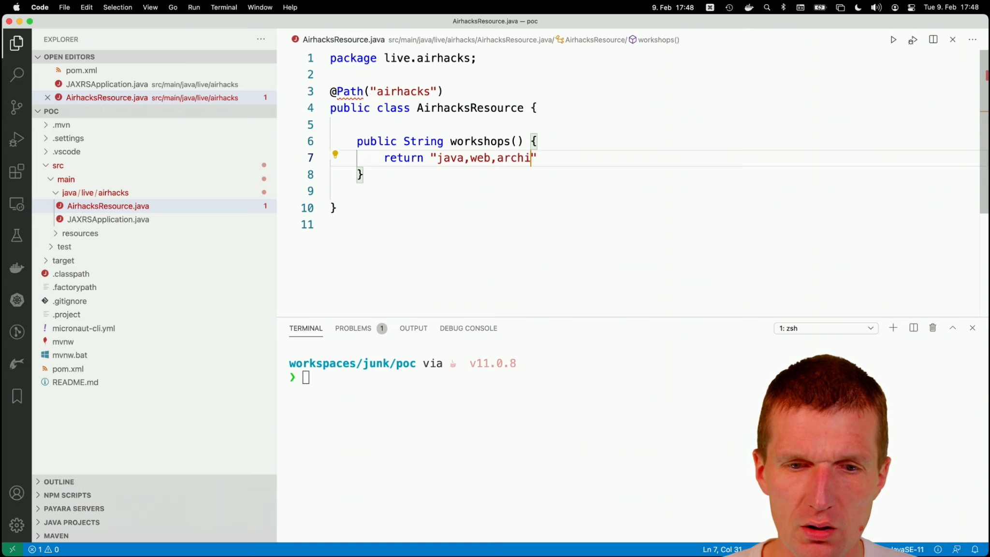
pyautogui.write('tecture";')
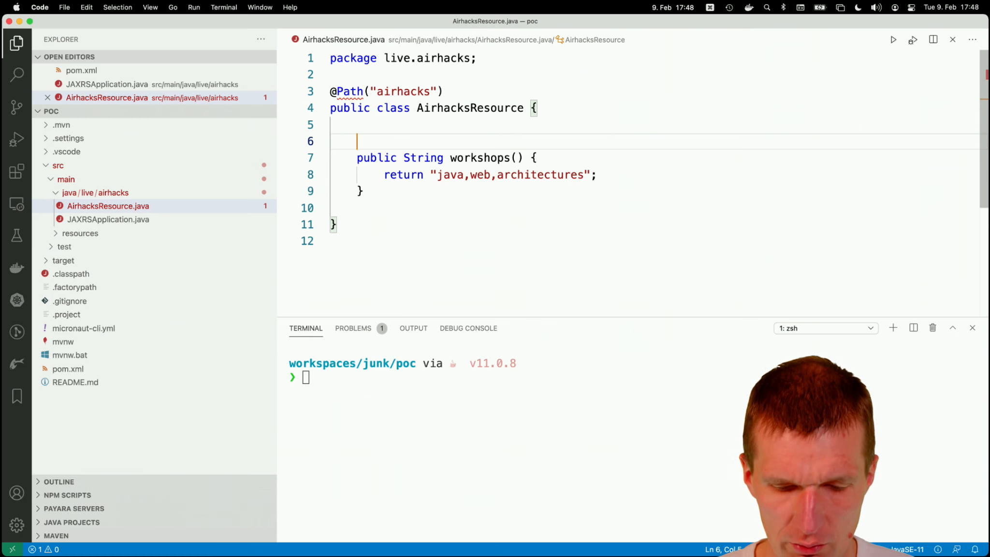
pyautogui.write('@')
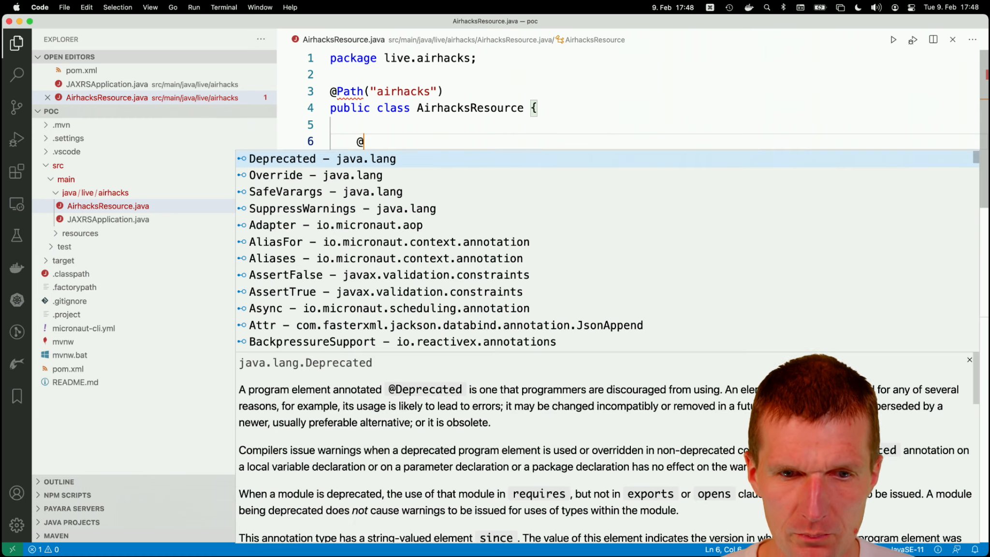
pyautogui.write('GET')
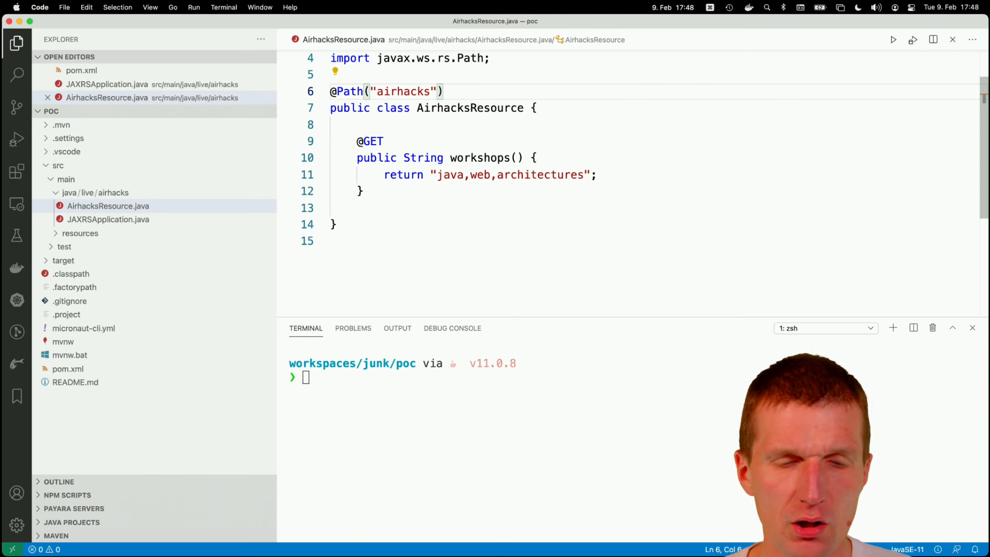
pyautogui.click(95, 192)
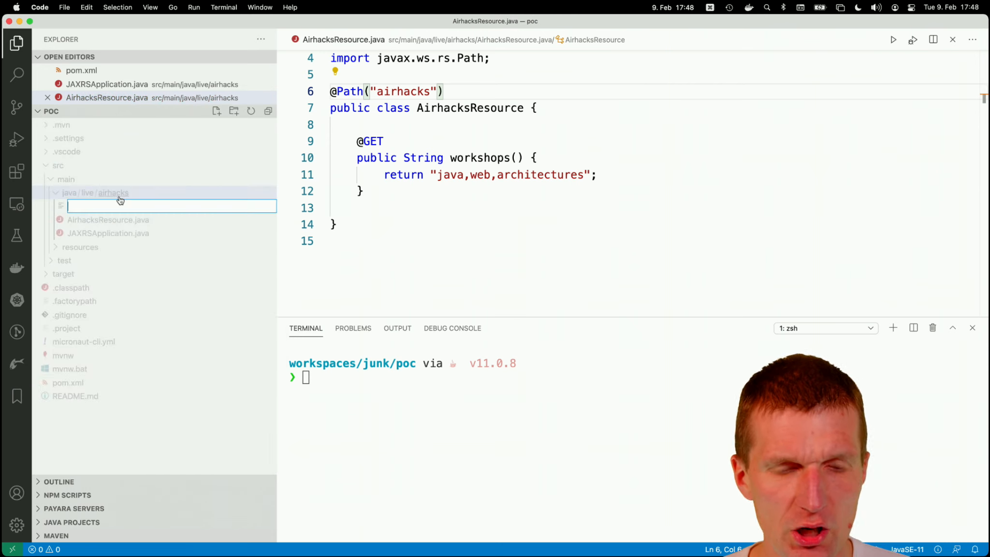
pyautogui.write('Airhacks')
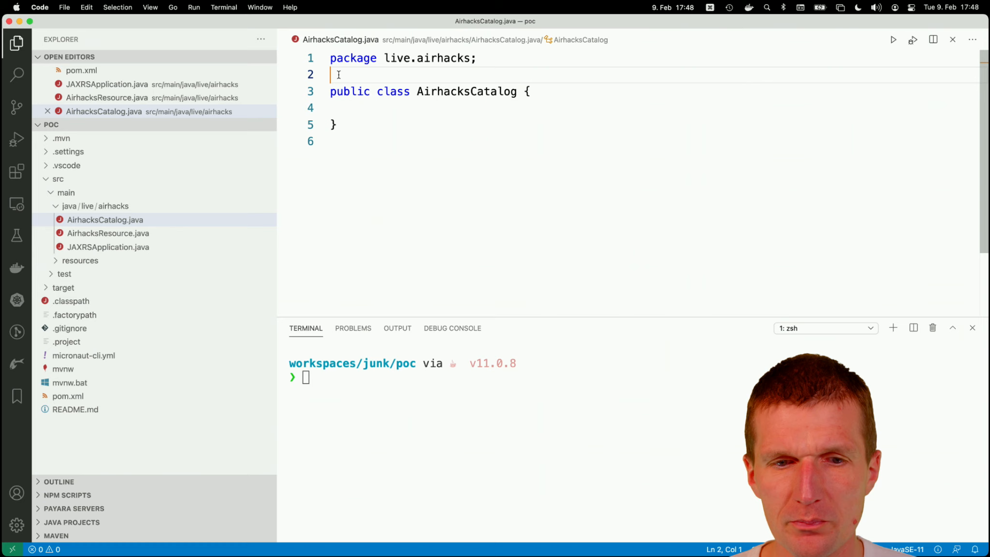
pyautogui.press('Enter')
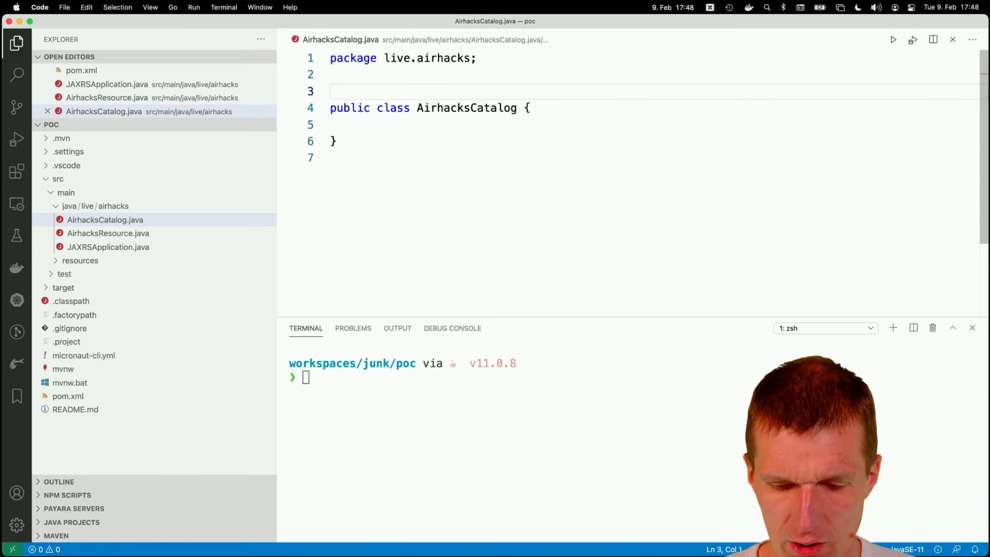
pyautogui.write('@Singleton')
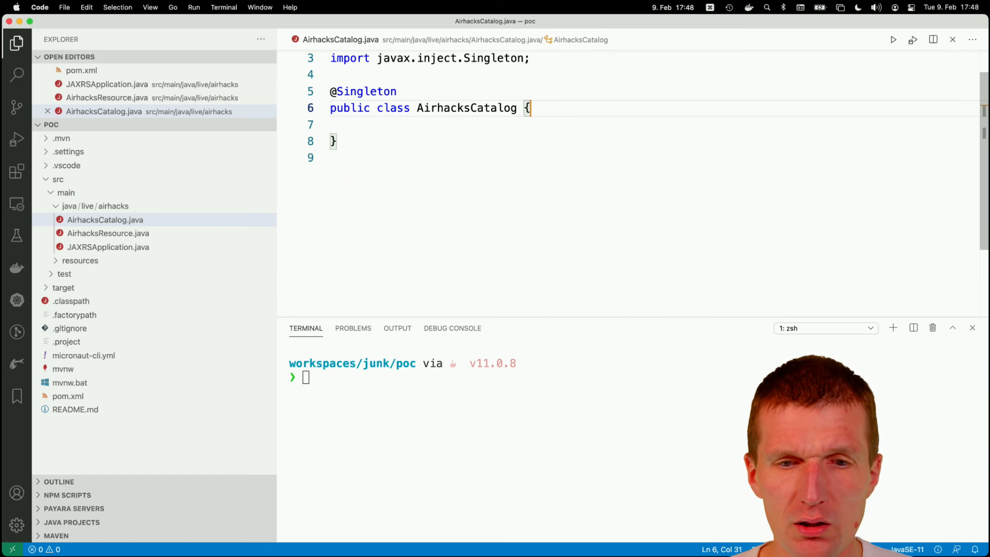
pyautogui.write('public')
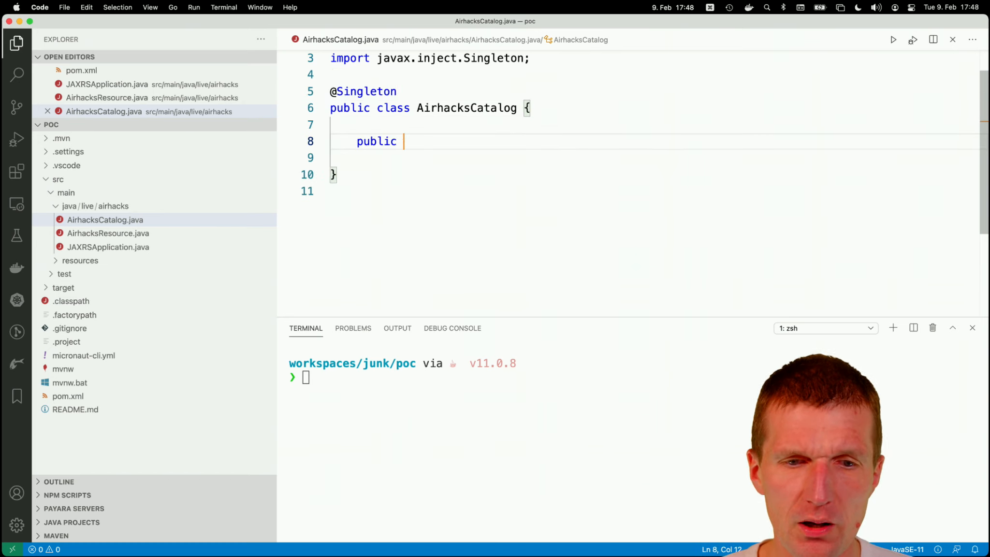
pyautogui.write('String')
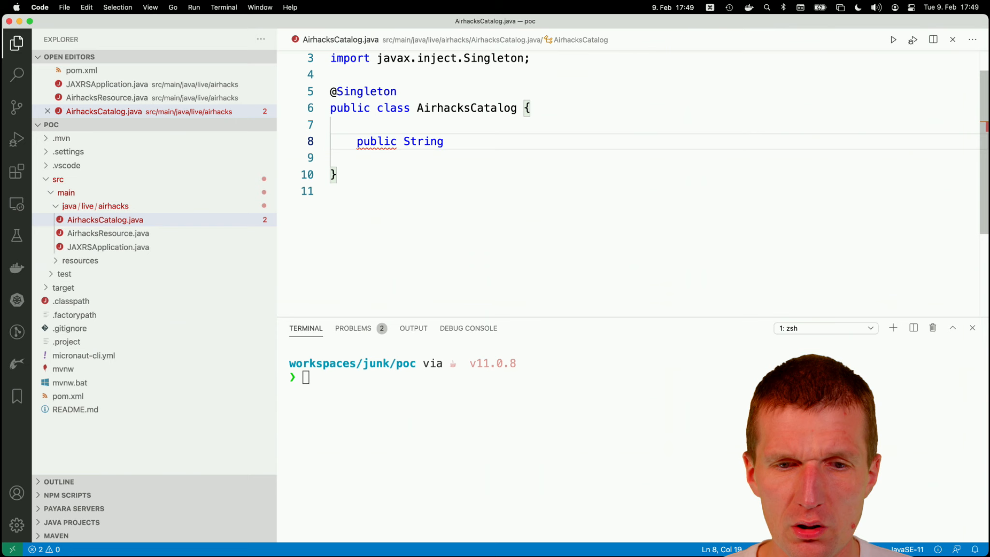
pyautogui.write('all(){')
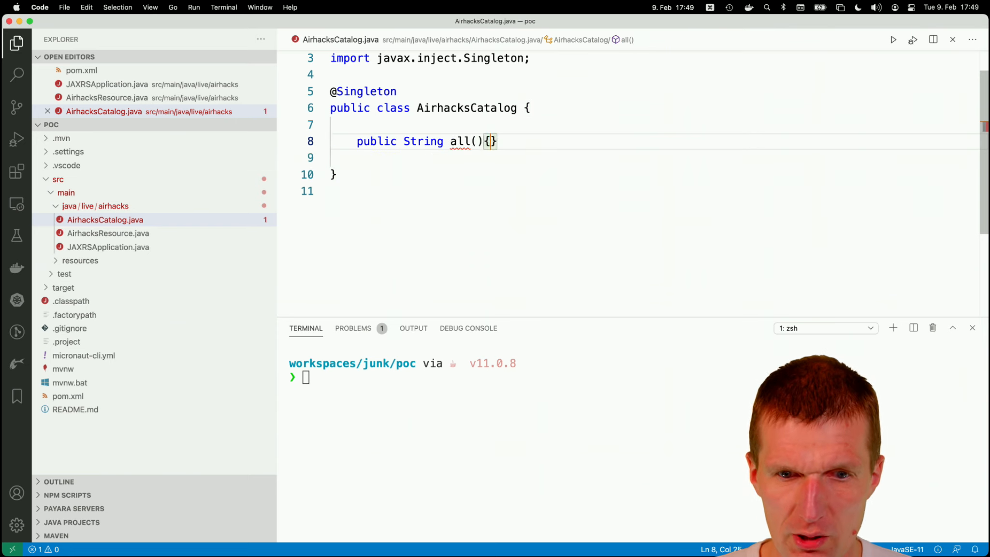
pyautogui.press('Return')
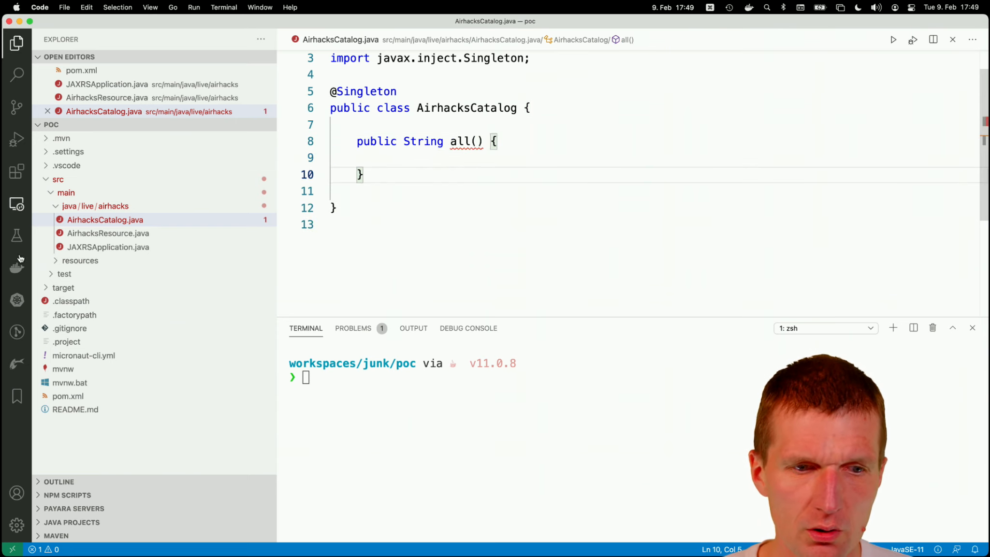
pyautogui.click(109, 233)
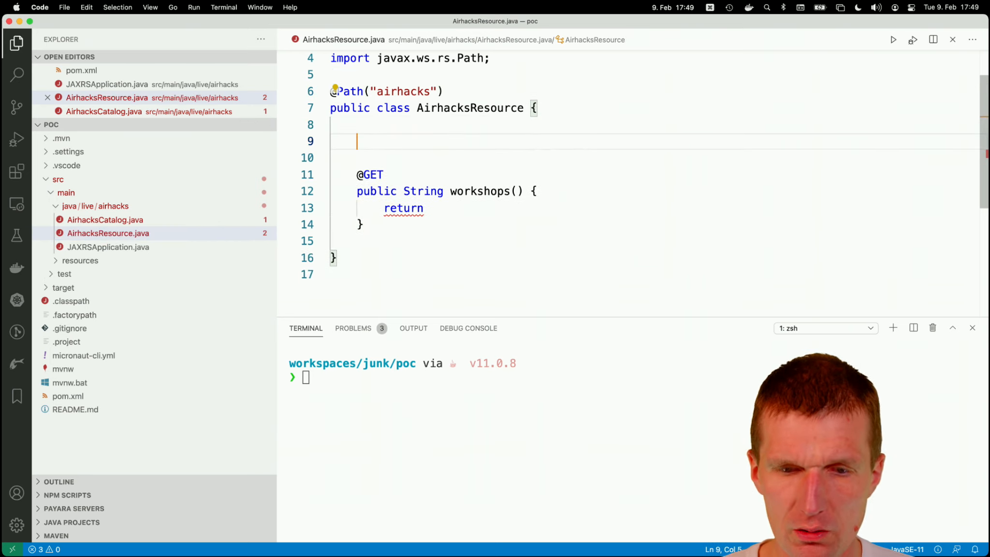
pyautogui.write('@Inject')
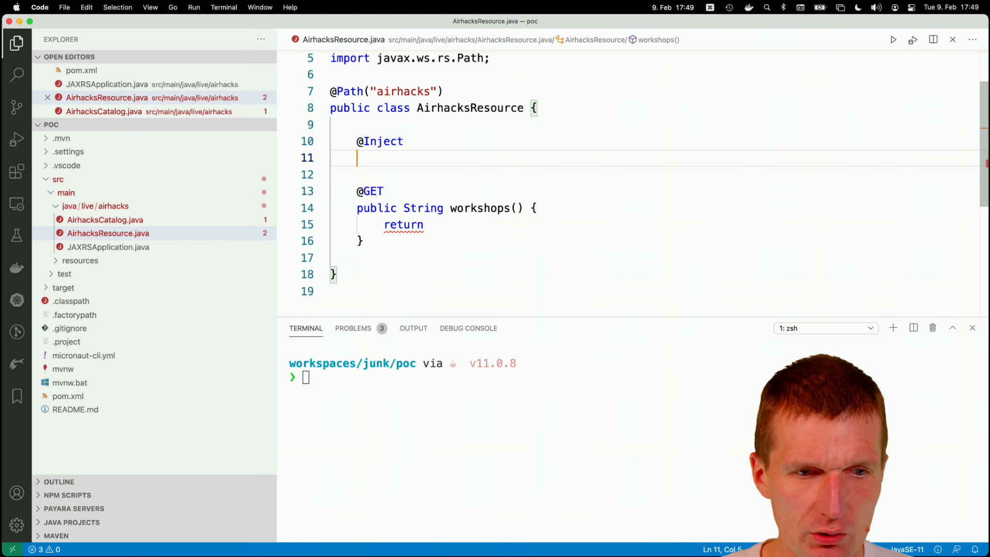
pyautogui.write('AirhacksCatalog')
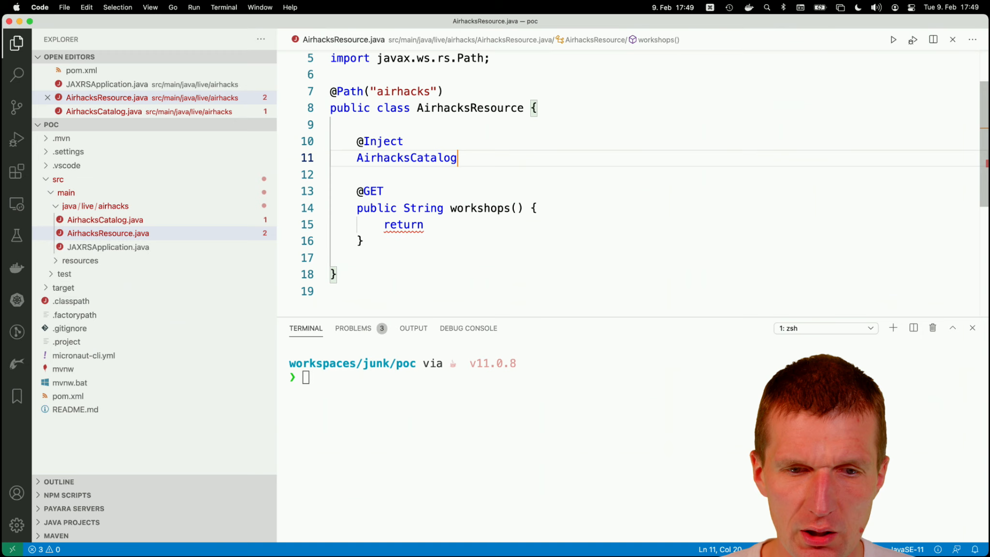
pyautogui.write('Catalog')
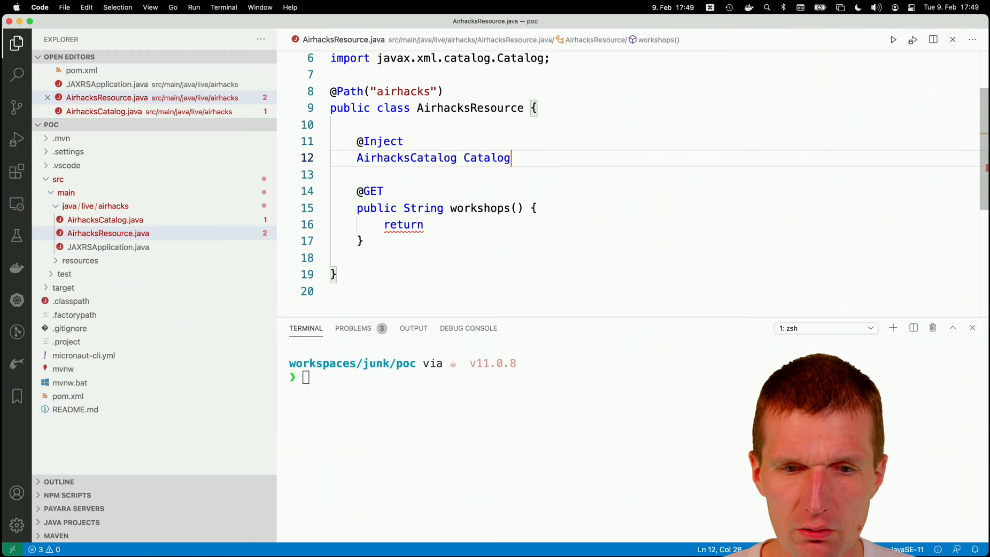
pyautogui.write('cata')
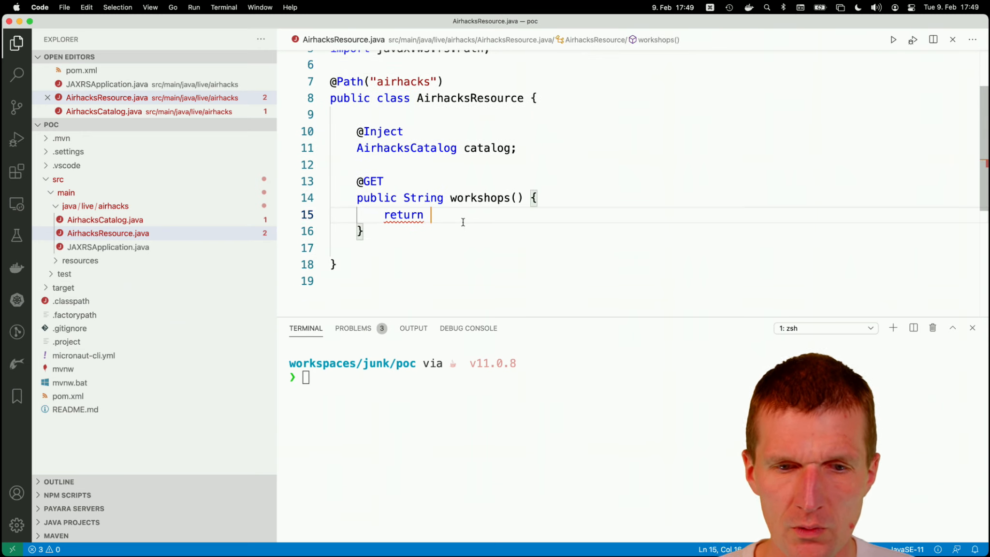
pyautogui.write('this.')
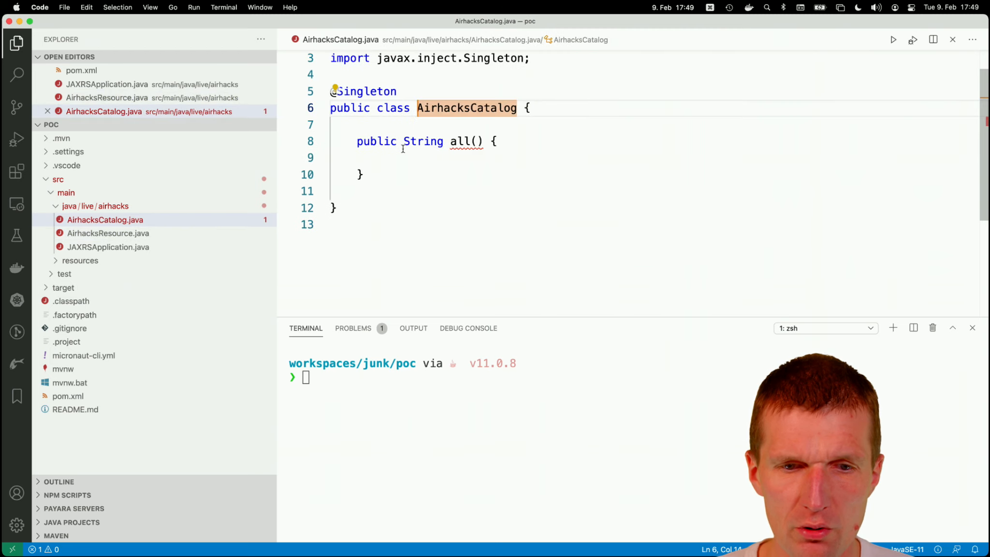
pyautogui.click(545, 107)
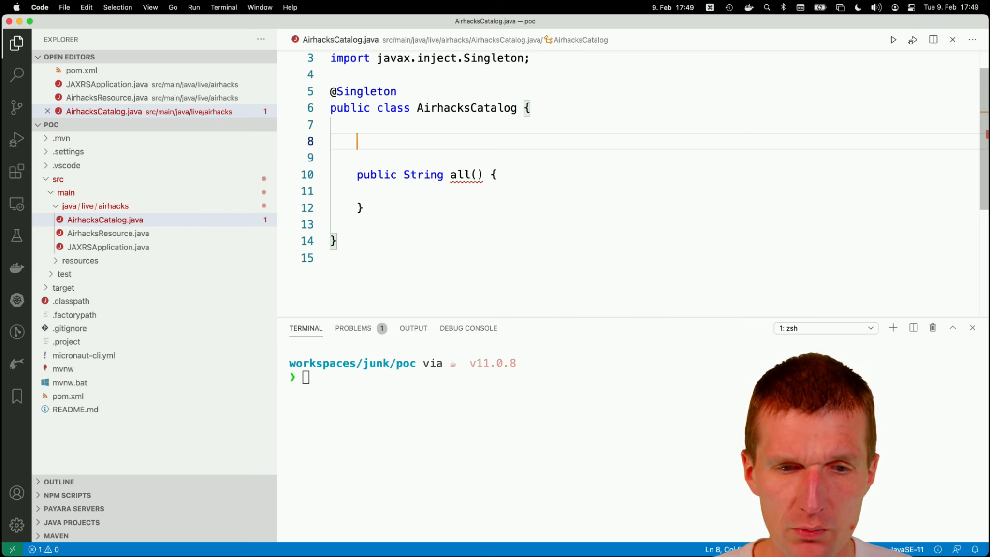
pyautogui.write('public void ini')
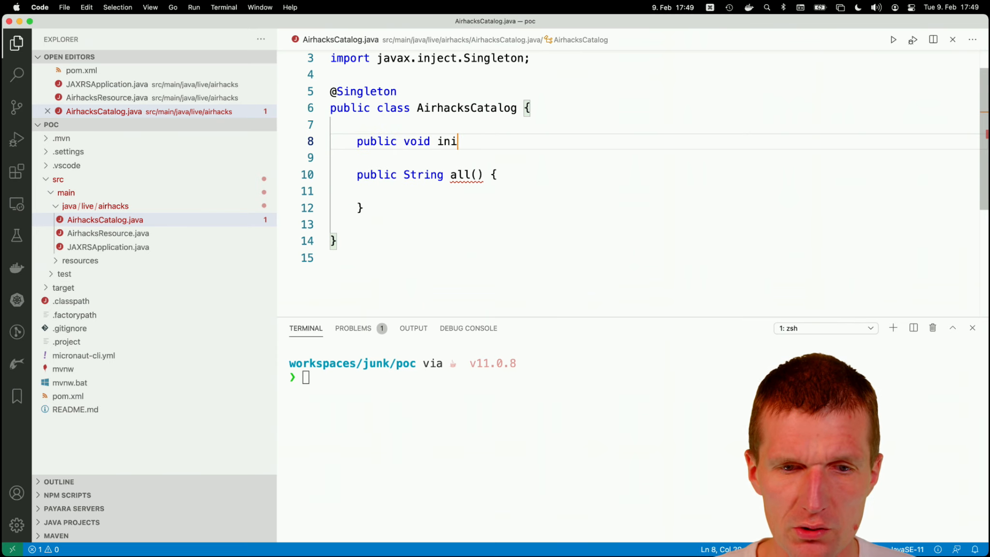
pyautogui.write('t() {')
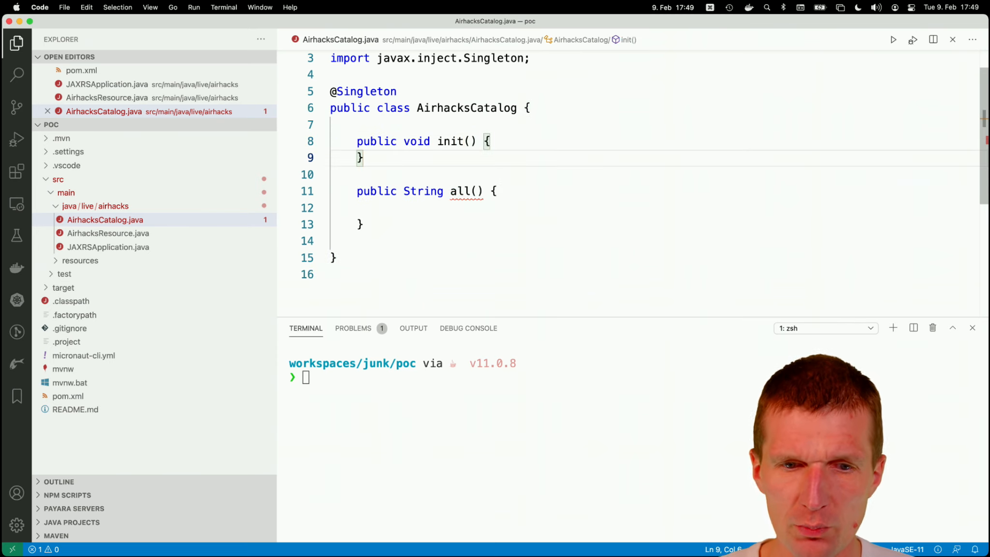
pyautogui.press('enter')
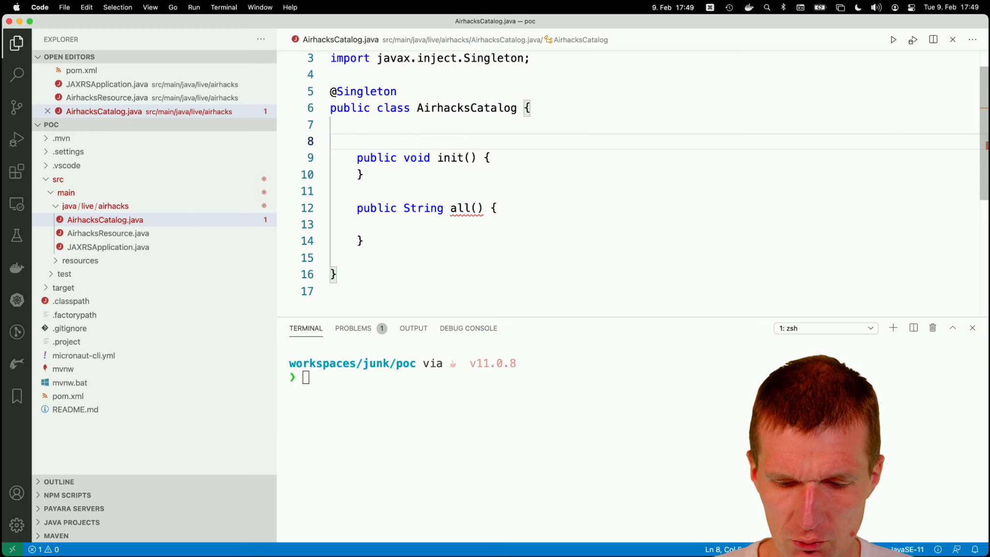
pyautogui.write('@PostConstruct')
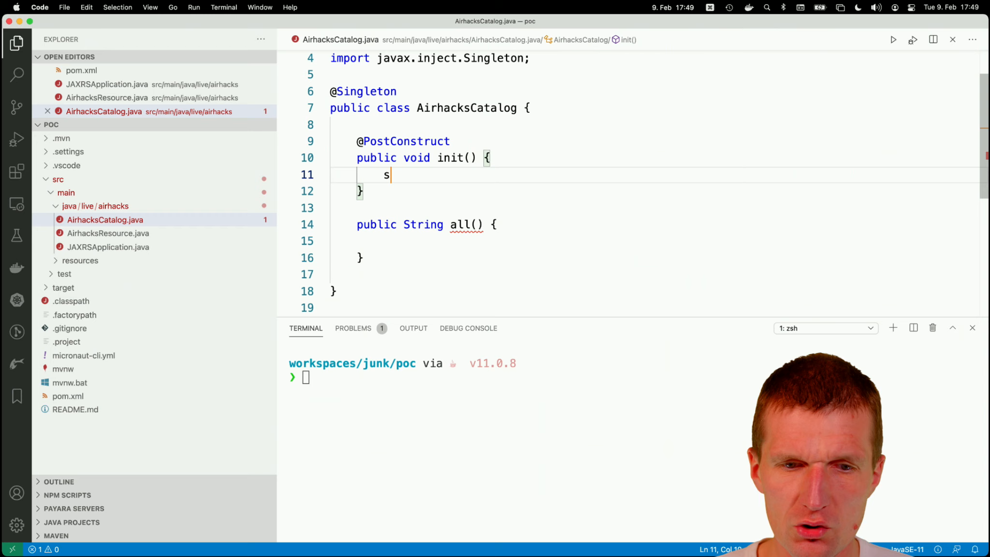
pyautogui.write('ystr')
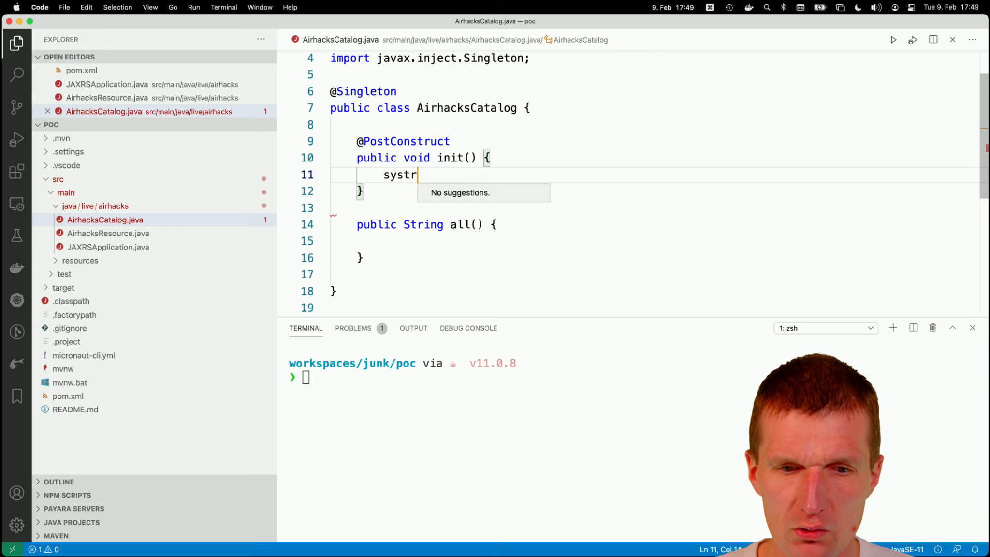
pyautogui.write('ace')
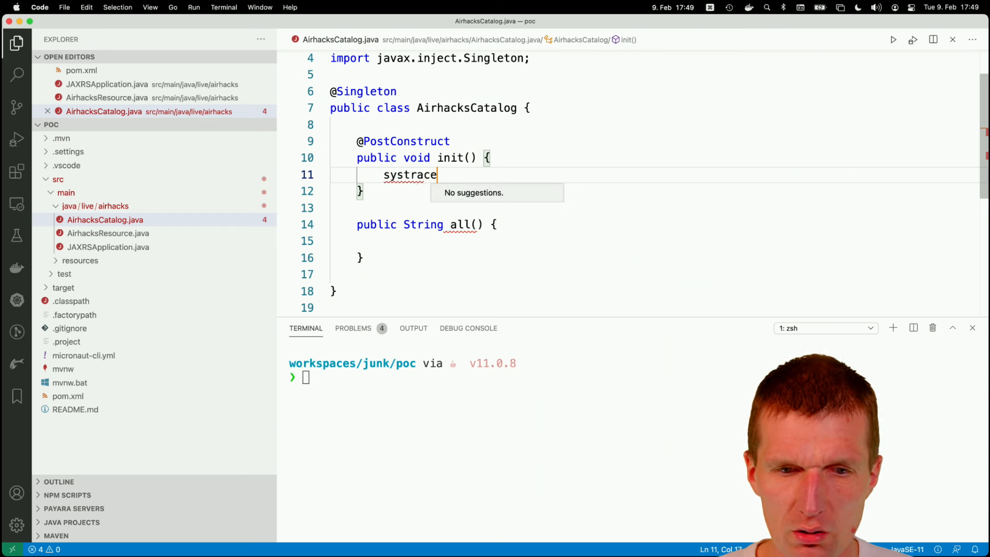
pyautogui.press('Backspace')
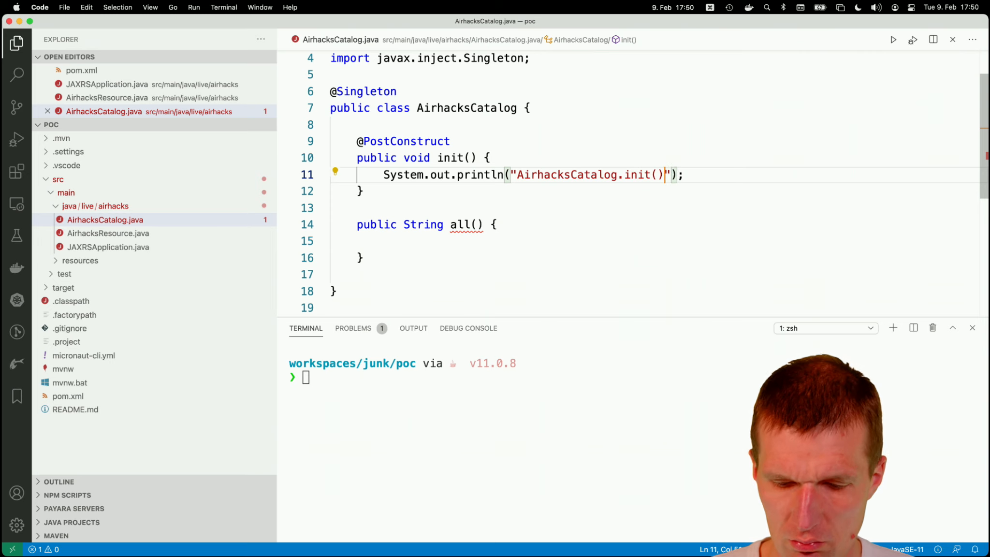
pyautogui.write('---')
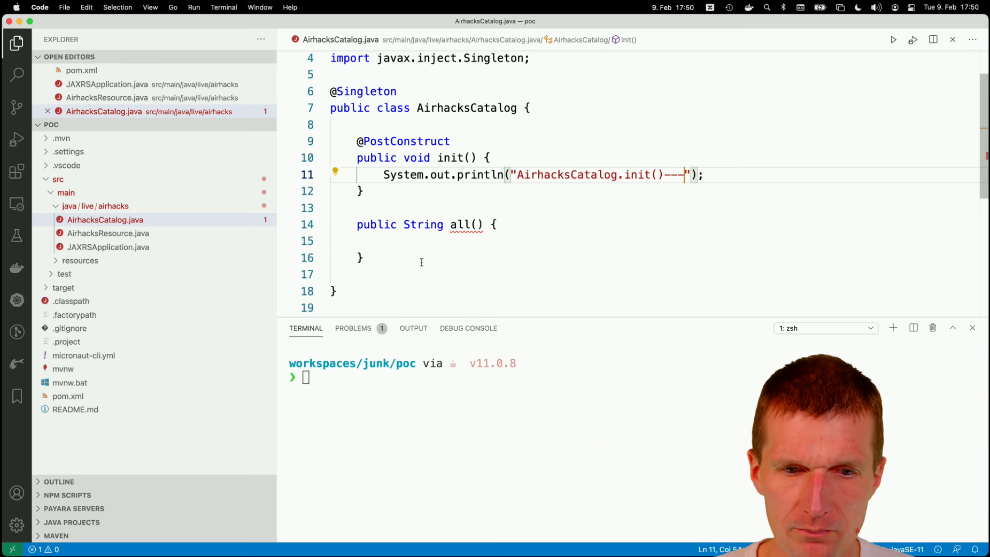
# Step: Make all() return "java,web,architectures"
pyautogui.write('"java,web,architectures";')
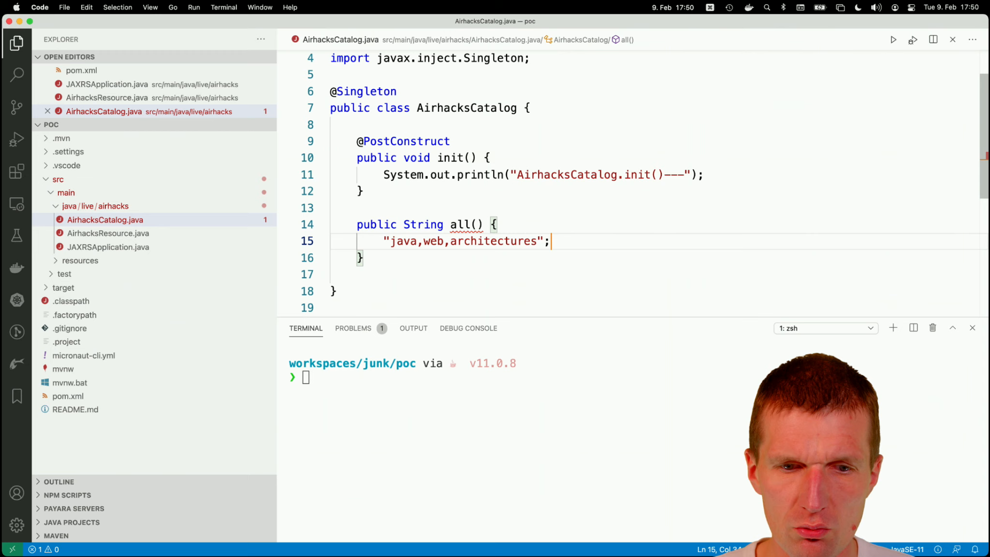
pyautogui.write('return')
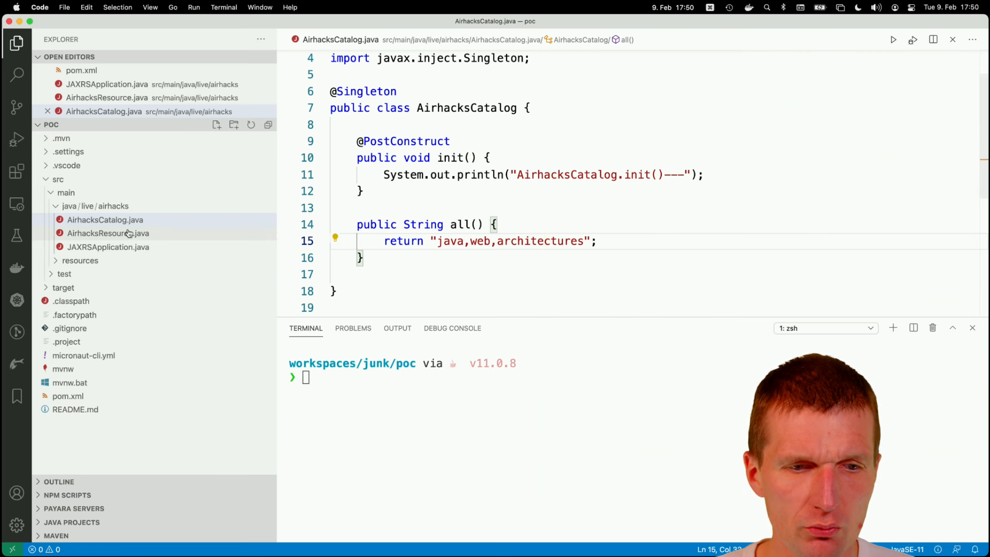
# Step: Run mvn clean install in the terminal and get a successful build
pyautogui.write('mvn c')
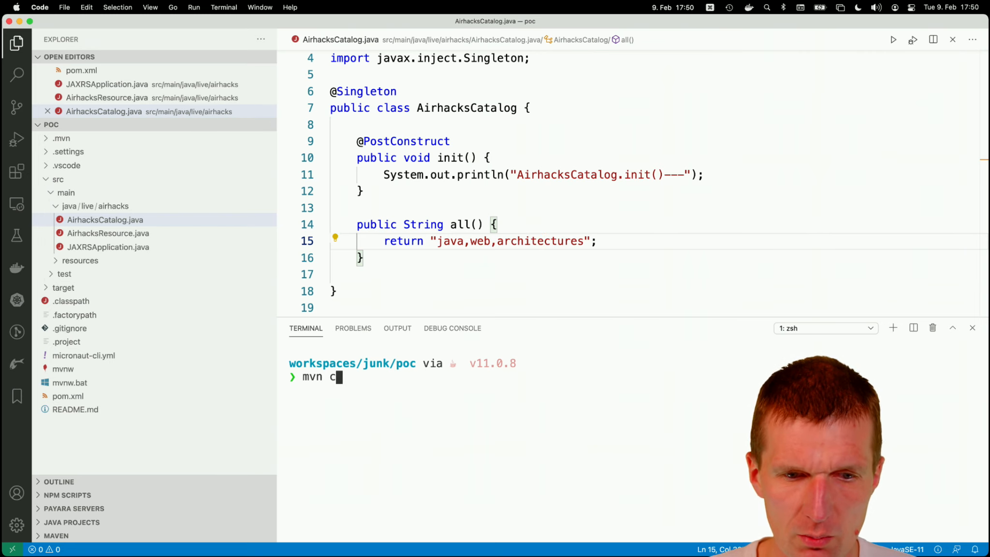
pyautogui.write('lean install')
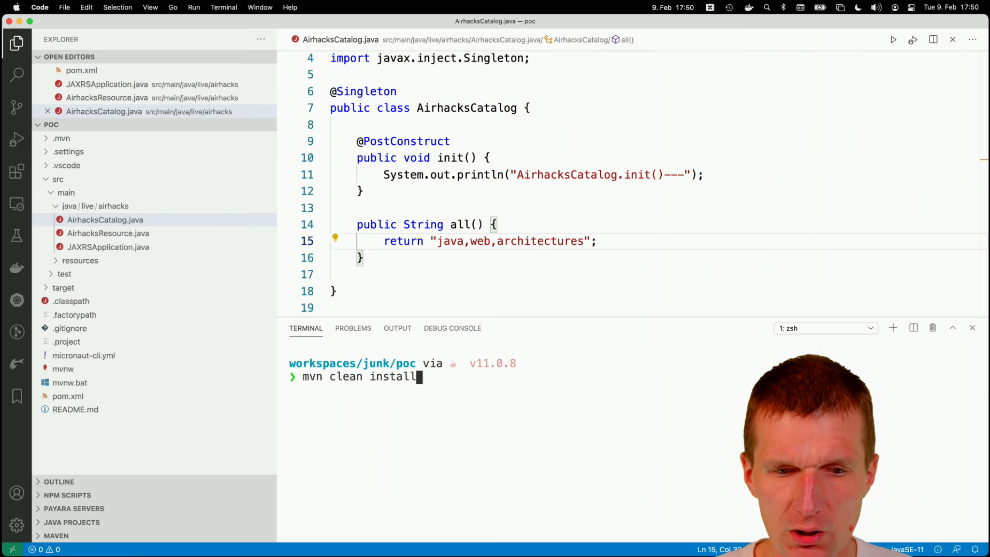
pyautogui.press('Return')
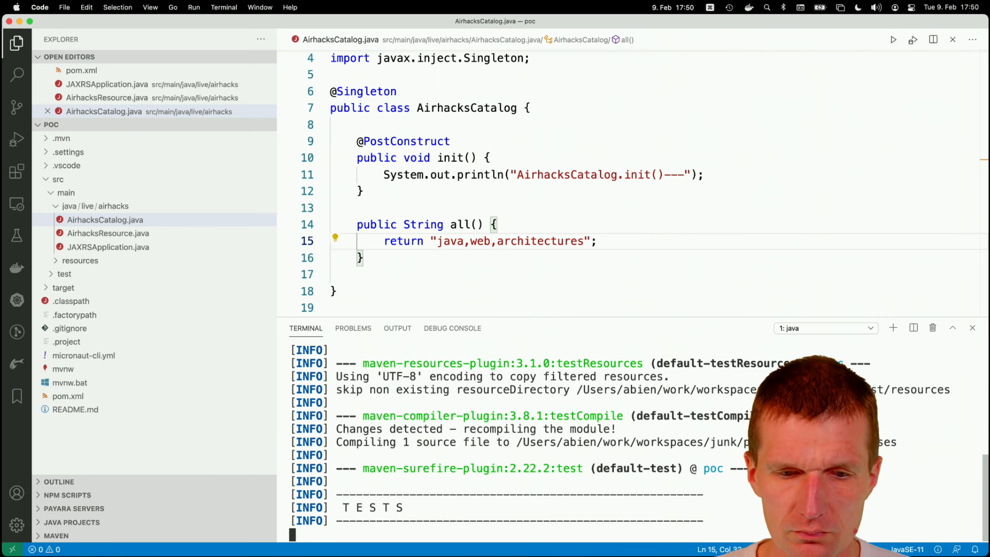
pyautogui.scroll(-3)
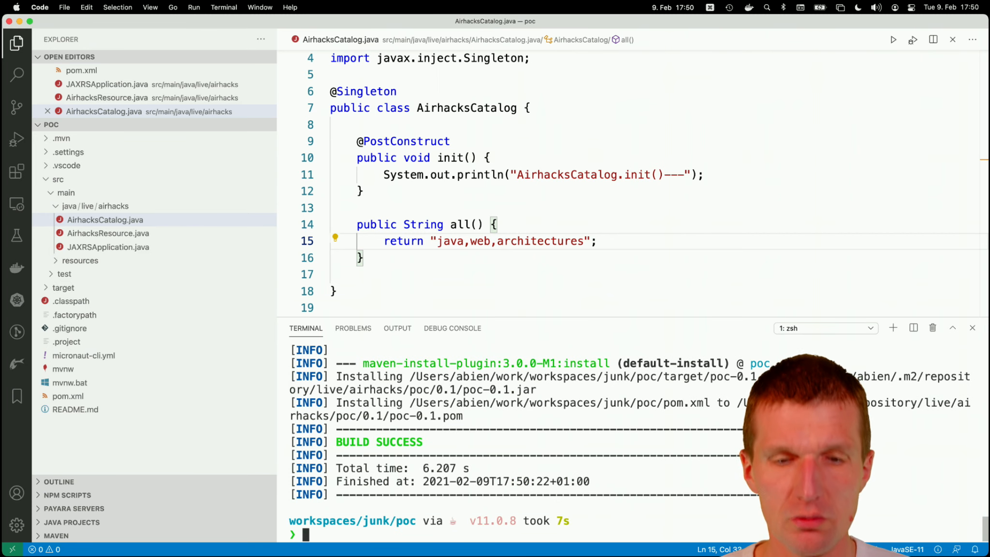
# Step: Start the server with java -jar target/poc-0.1.jar on localhost:8080
pyautogui.write('jav a-')
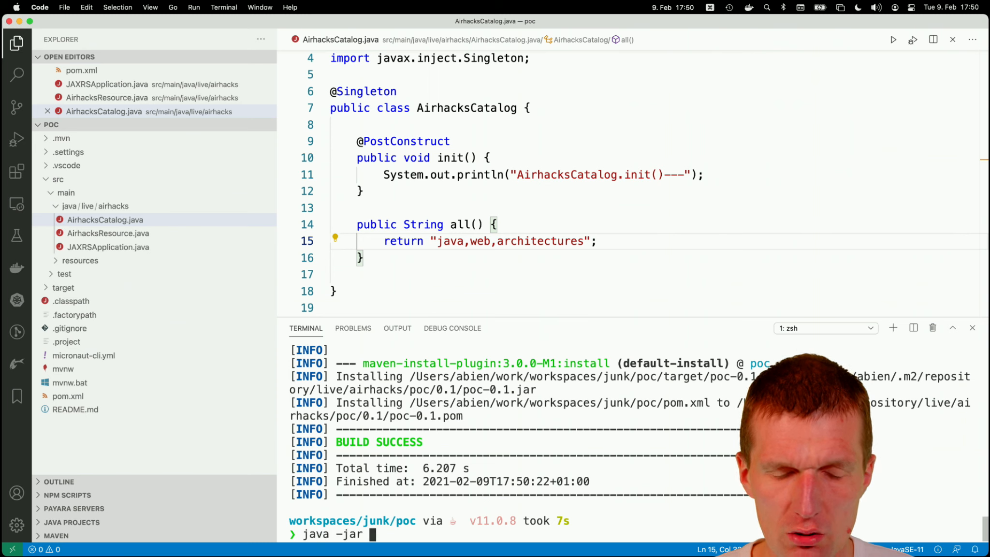
pyautogui.write('target/')
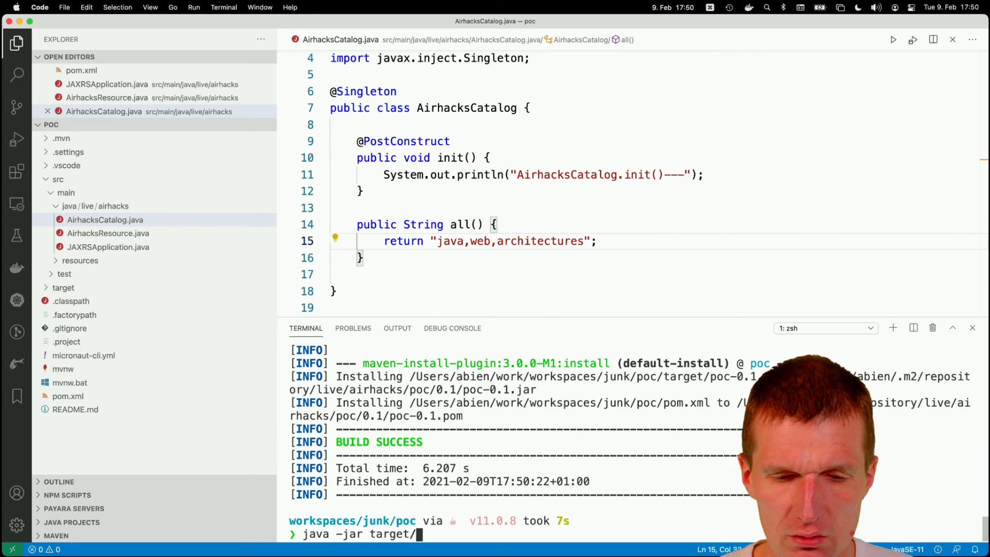
pyautogui.write('poc-0.1.jar')
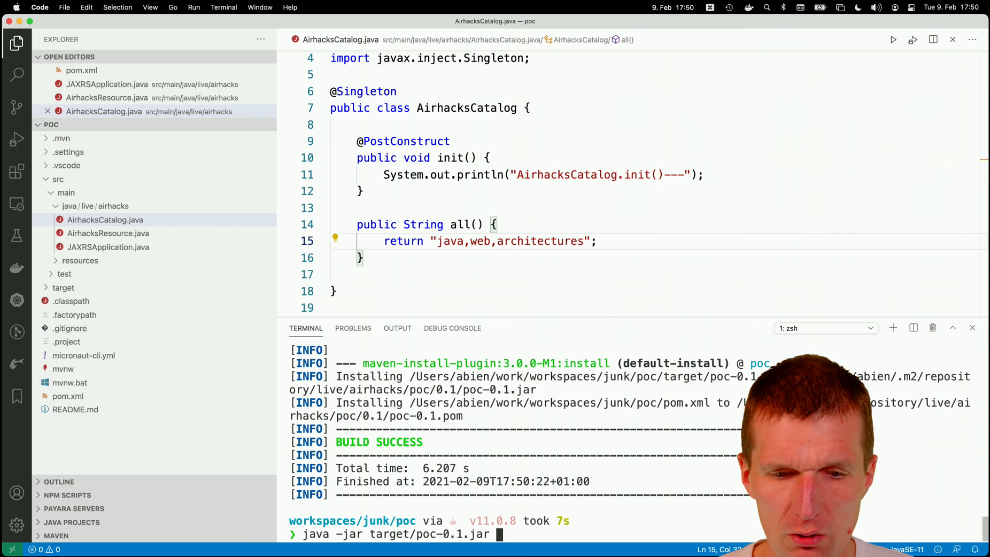
pyautogui.press('Return')
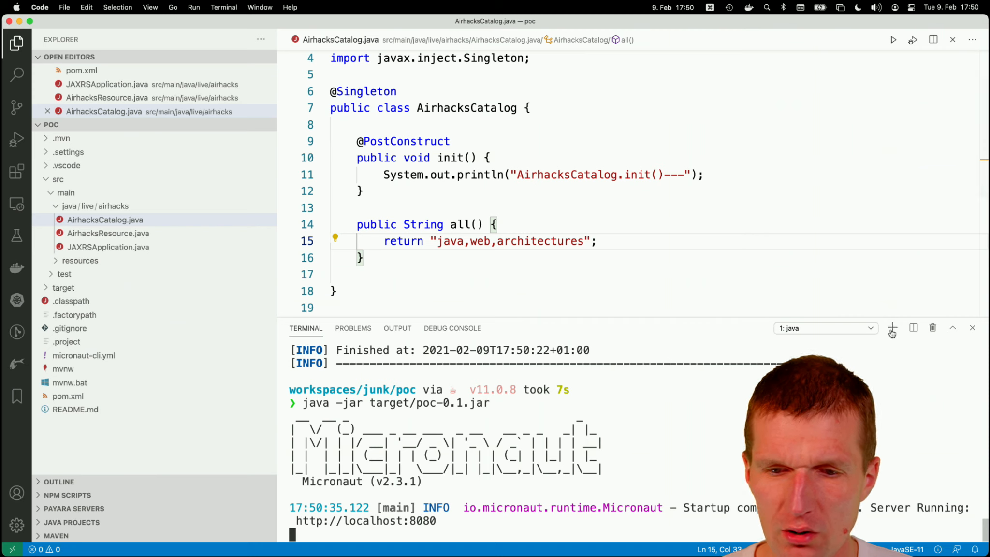
# Step: In a new terminal, curl localhost:8080/resources/airhacks and get java,web,architectures
pyautogui.click(893, 328)
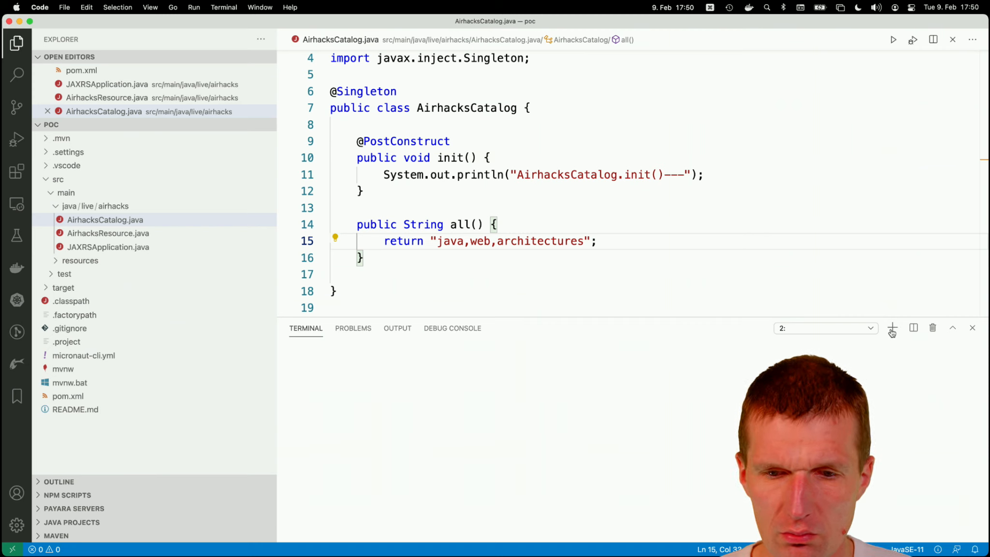
pyautogui.click(892, 328)
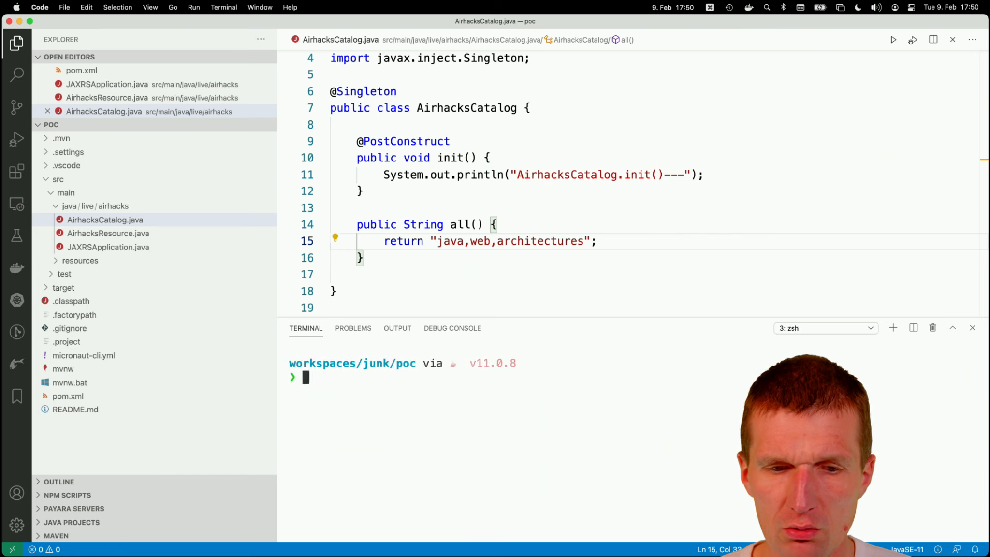
pyautogui.write('curl')
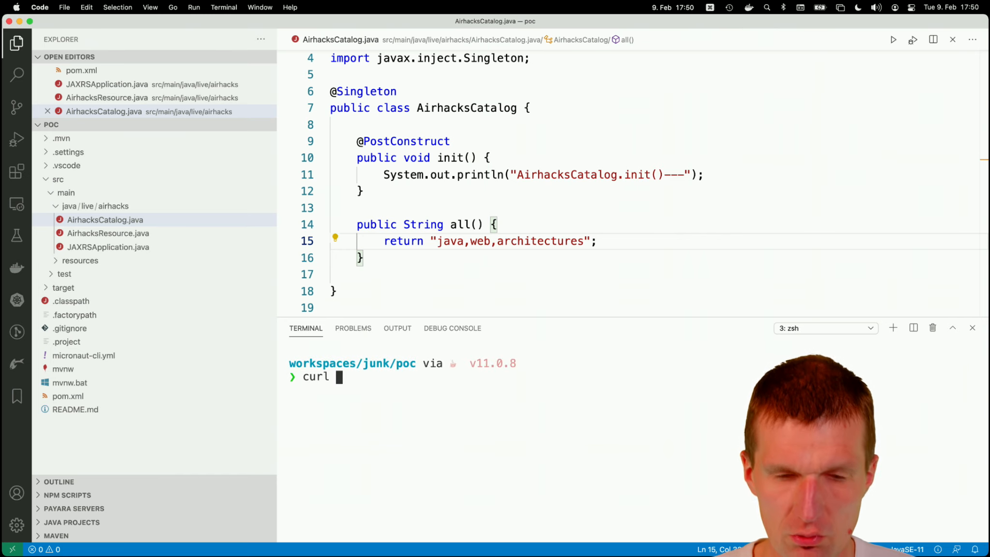
pyautogui.write('localh')
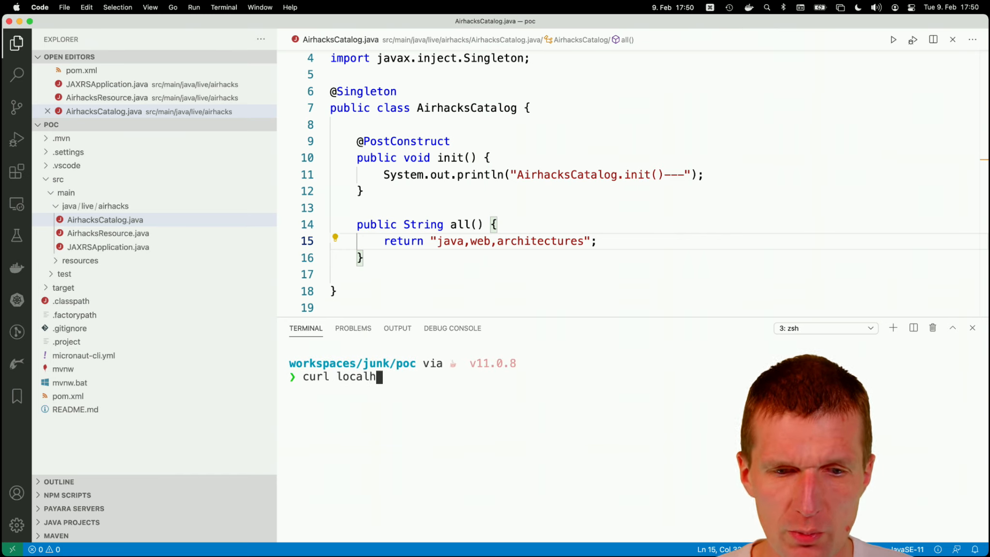
pyautogui.write('ost:80')
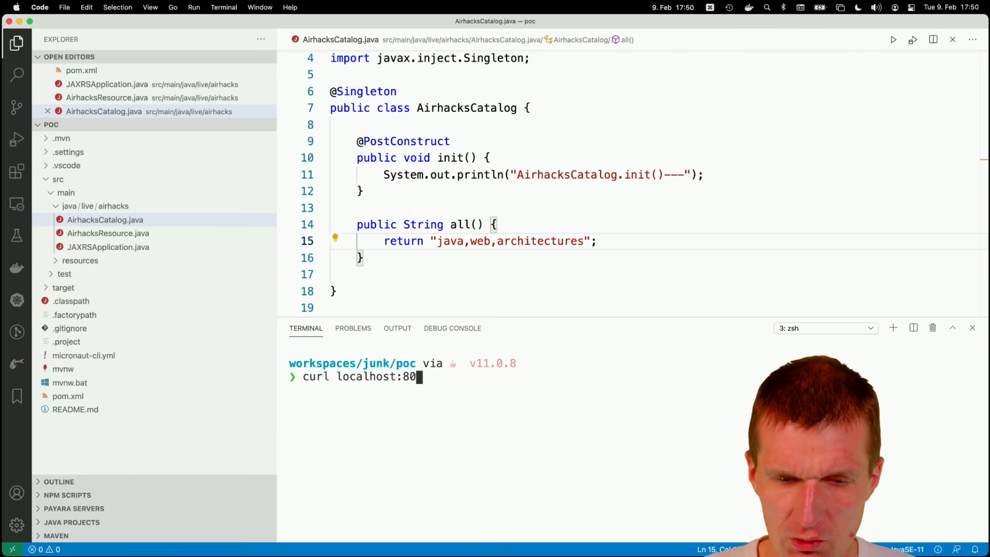
pyautogui.write('80/re')
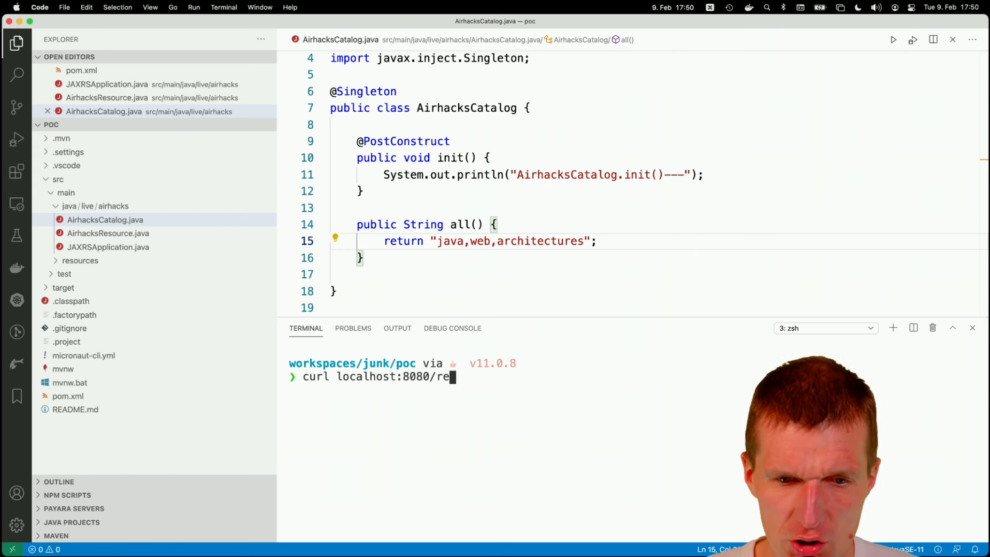
pyautogui.write('sources/airhacks')
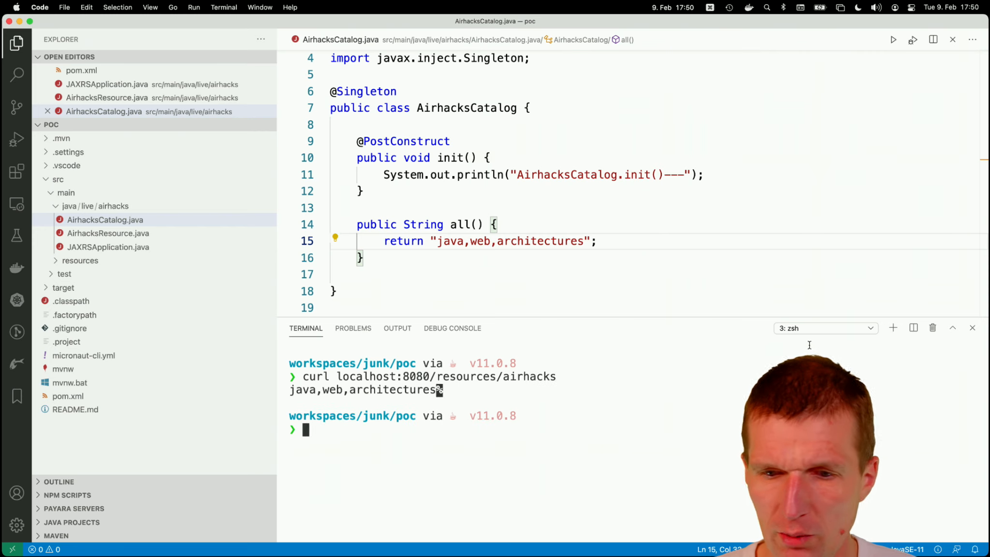
# Step: Return to the server terminal and confirm the AirhacksCatalog.init() log line printed
pyautogui.click(871, 328)
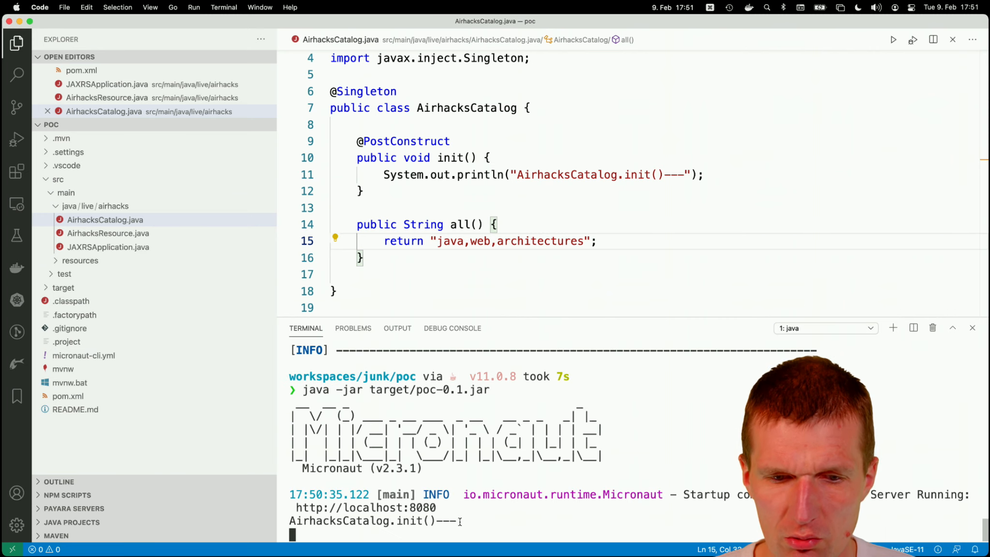
pyautogui.click(591, 175)
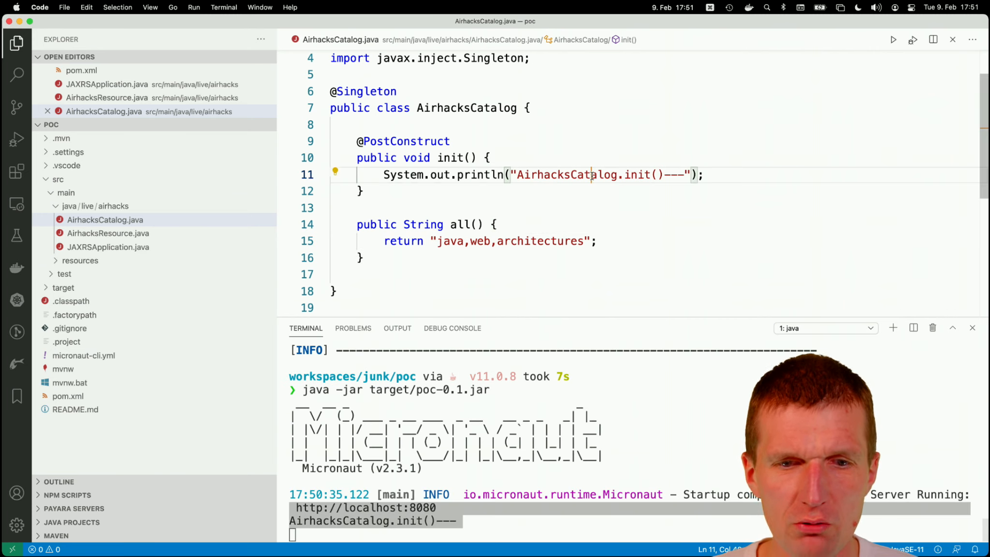